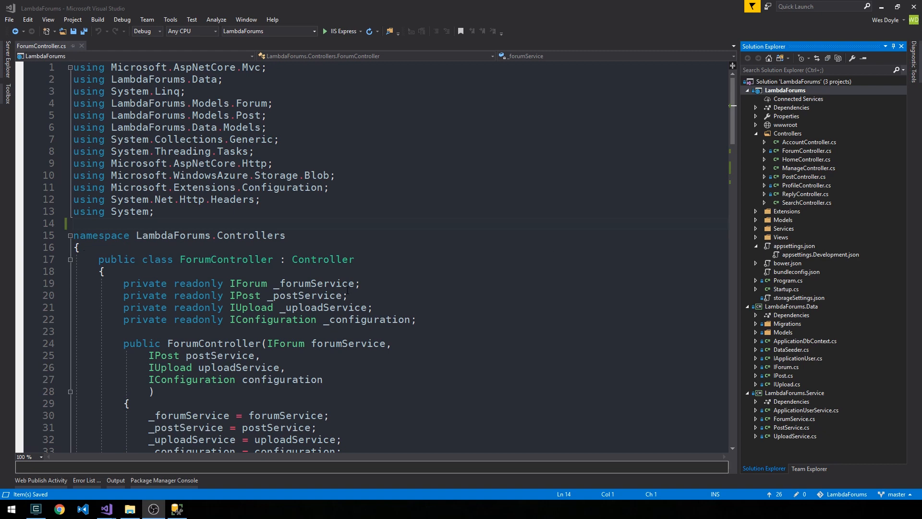
- Collapse ForumController to method signatures and expand the Create action's body
{"action": "scroll", "scroll_direction": "down", "scroll_amount": 3}
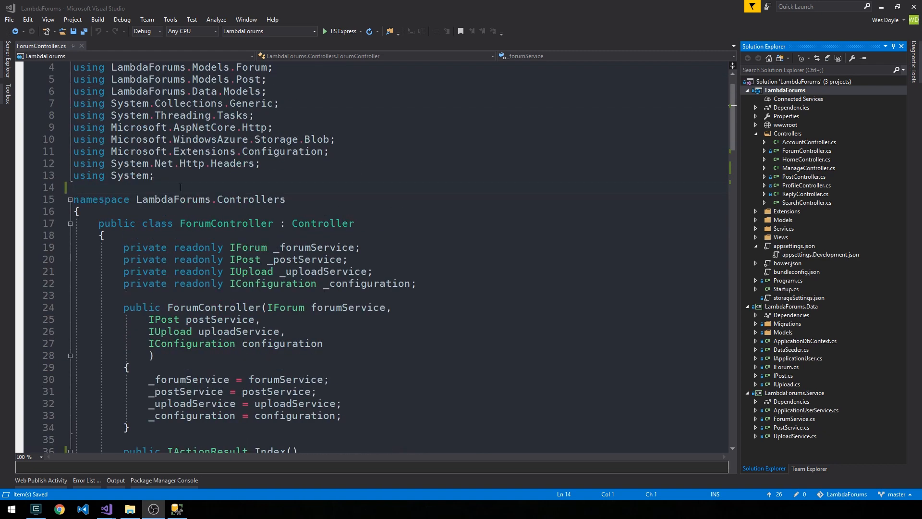
{"action": "scroll", "scroll_direction": "down", "scroll_amount": 3}
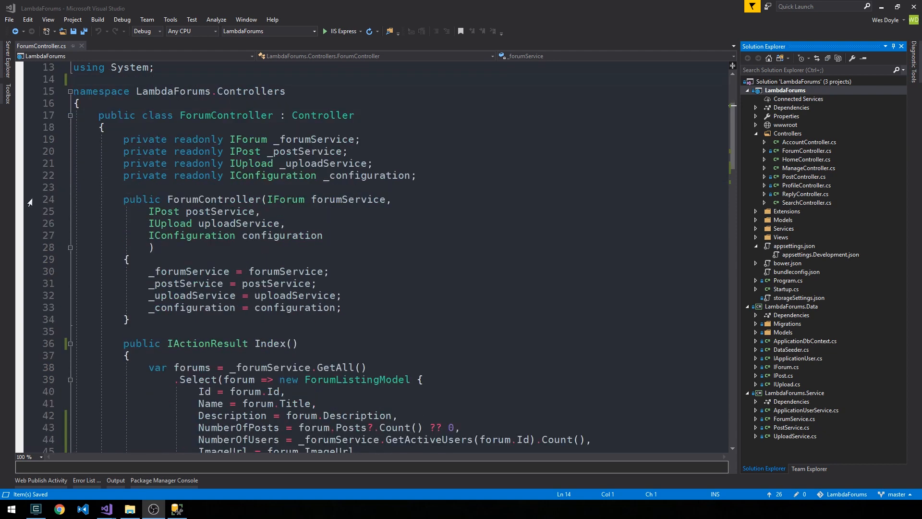
{"action": "scroll", "scroll_direction": "up", "scroll_amount": 3}
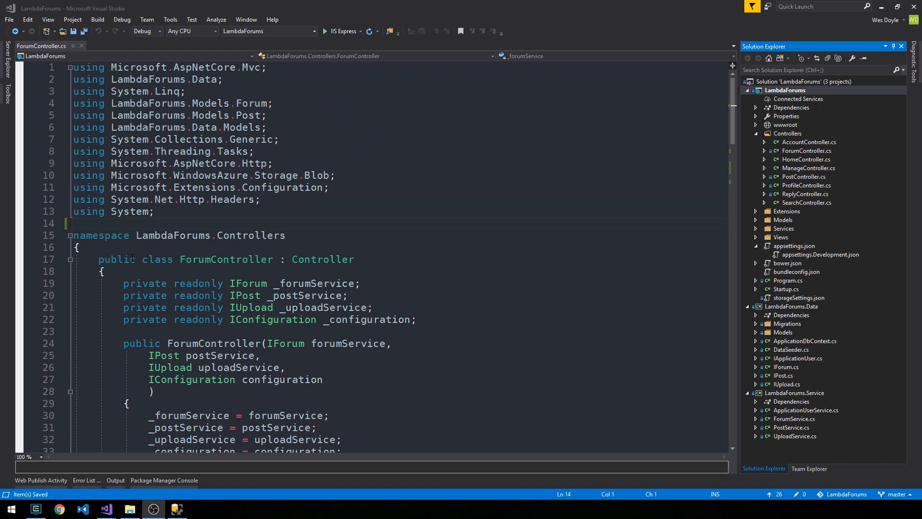
{"action": "scroll", "scroll_direction": "down", "scroll_amount": 3}
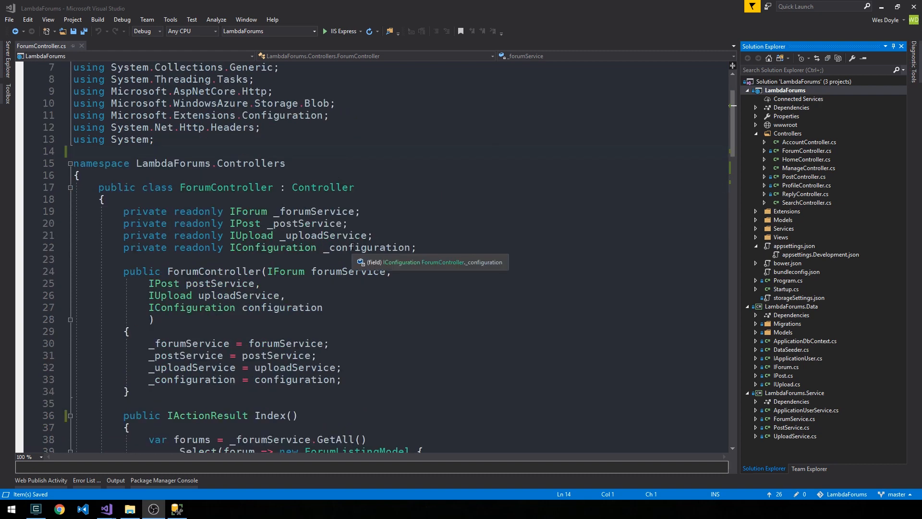
{"action": "scroll", "scroll_direction": "up", "scroll_amount": 3}
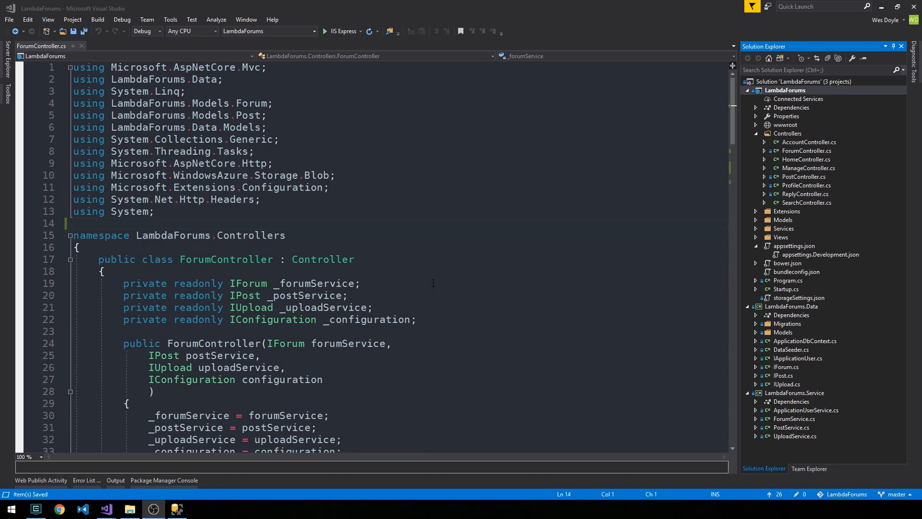
{"action": "double_click", "coordinate": [323, 259]}
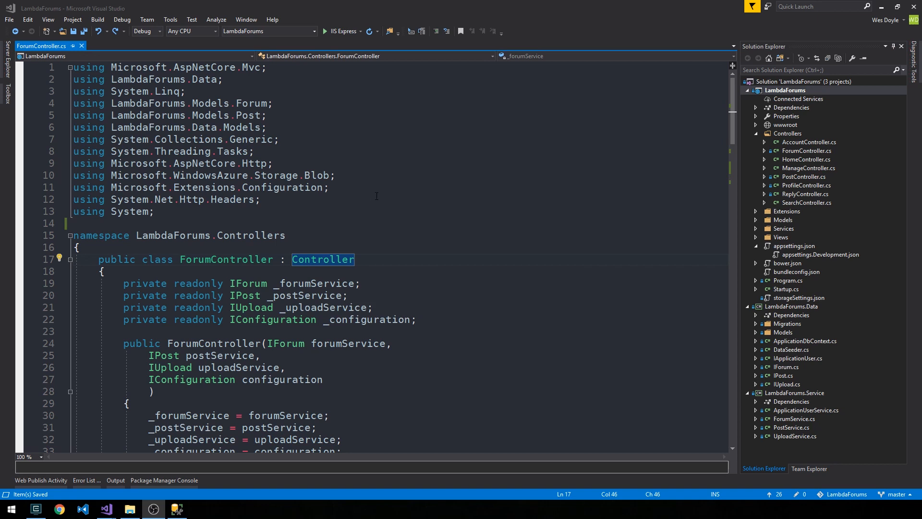
{"action": "left_click", "coordinate": [77, 223]}
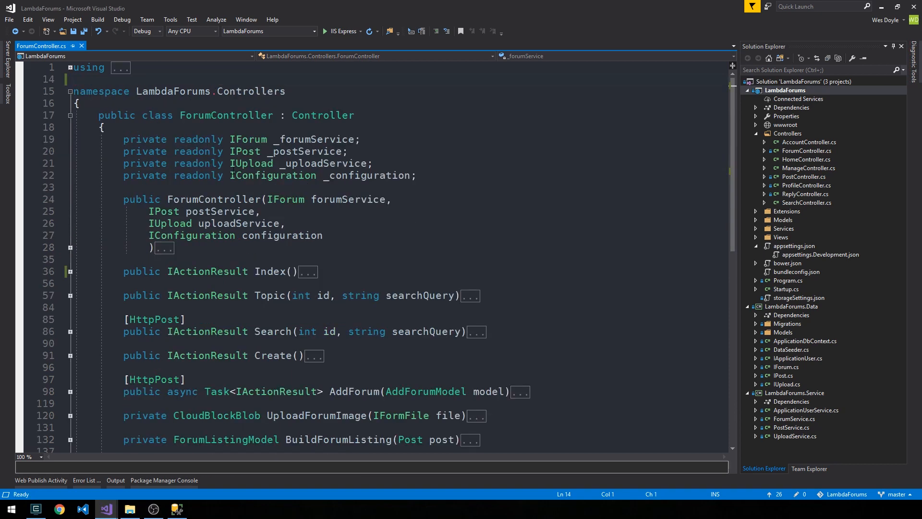
{"action": "scroll", "scroll_direction": "down", "scroll_amount": 3}
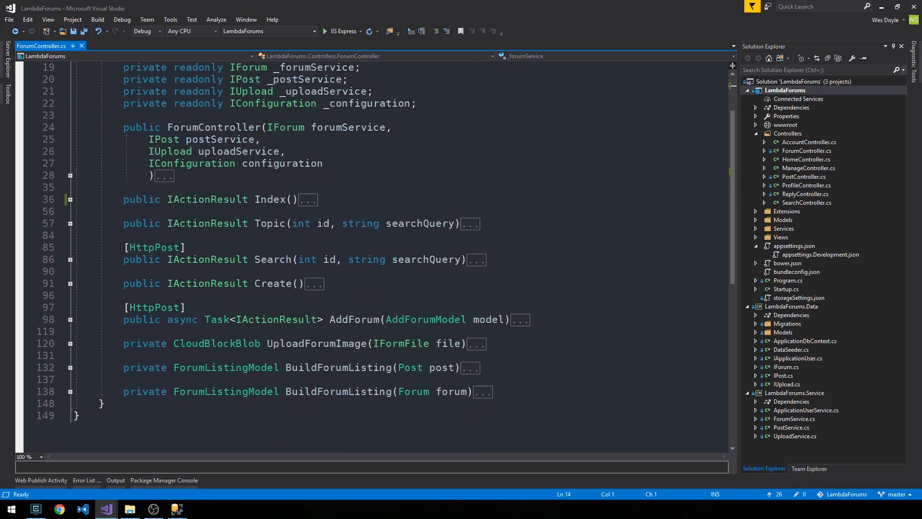
{"action": "mouse_move", "coordinate": [274, 223]}
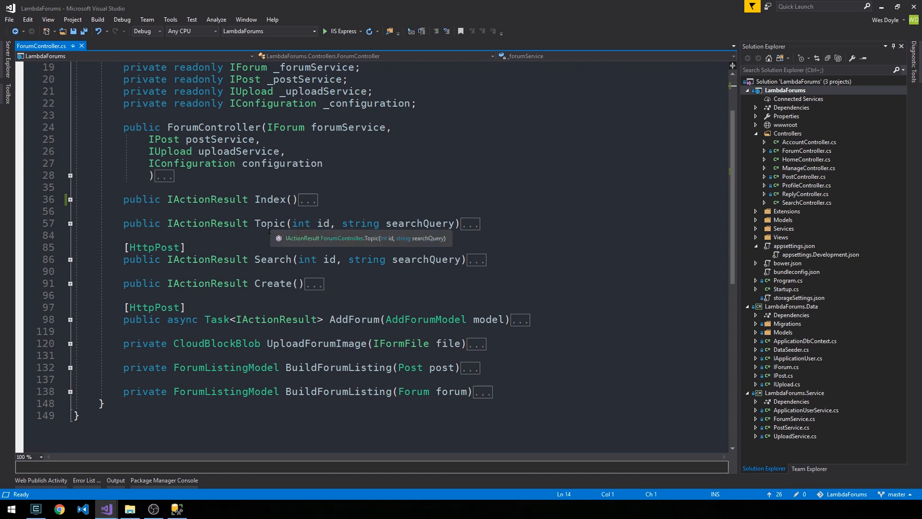
{"action": "mouse_move", "coordinate": [232, 251]}
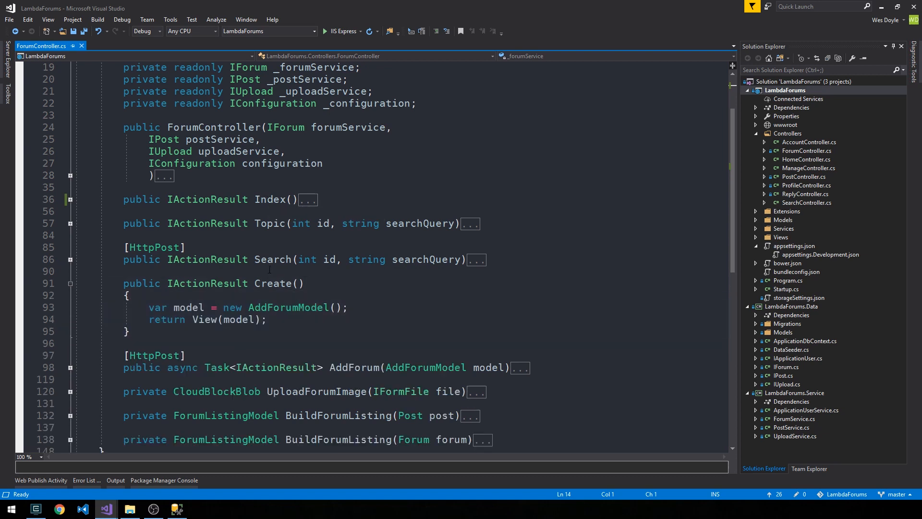
- Add [Authorize(Roles = "Admin")] above Create and AddForum in ForumController and save
{"action": "left_click", "coordinate": [70, 282]}
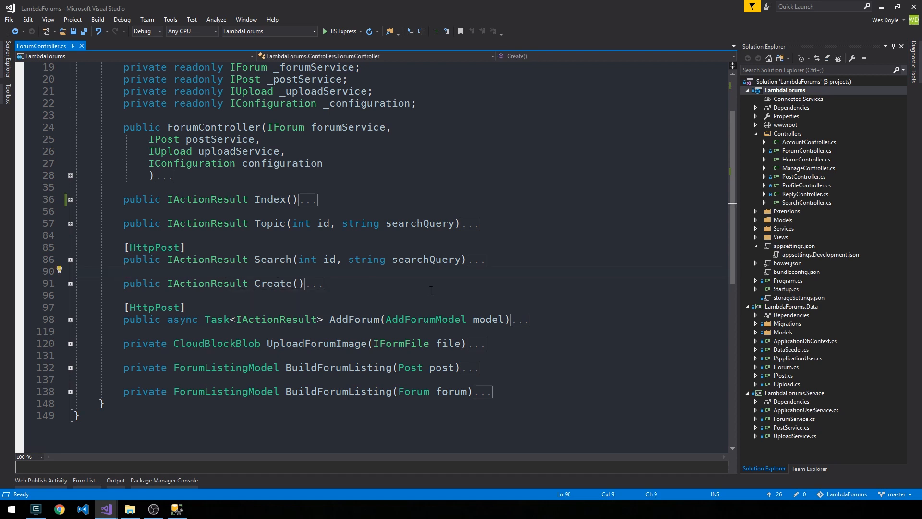
{"action": "type", "text": "[Authorize]"}
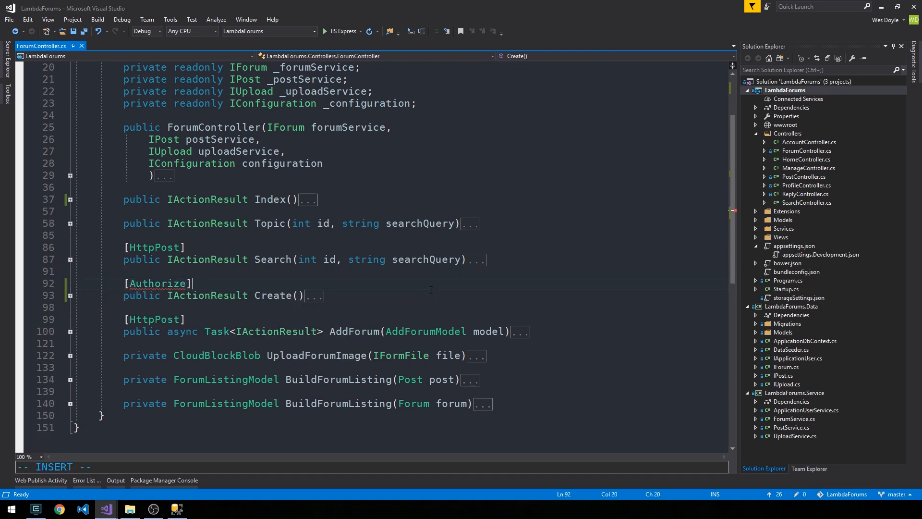
{"action": "type", "text": "(Roles = \"Admin"}
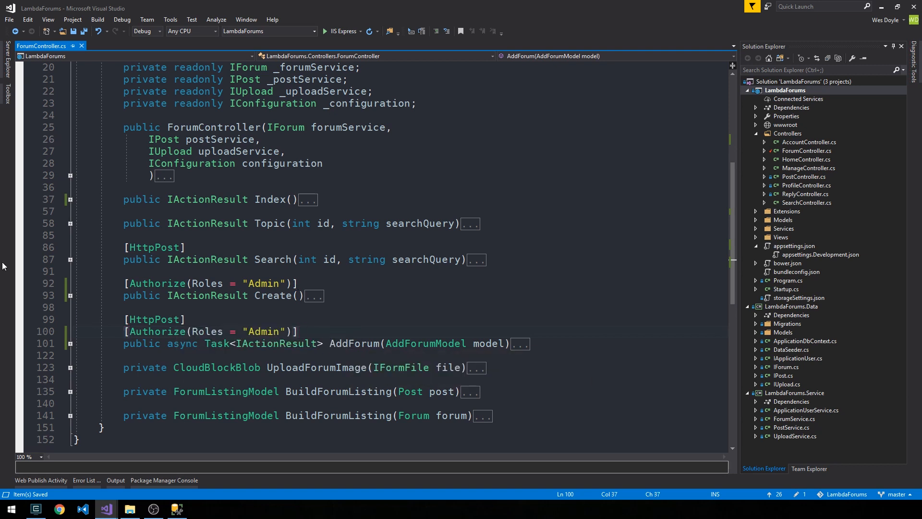
{"action": "scroll", "scroll_direction": "up", "scroll_amount": 3}
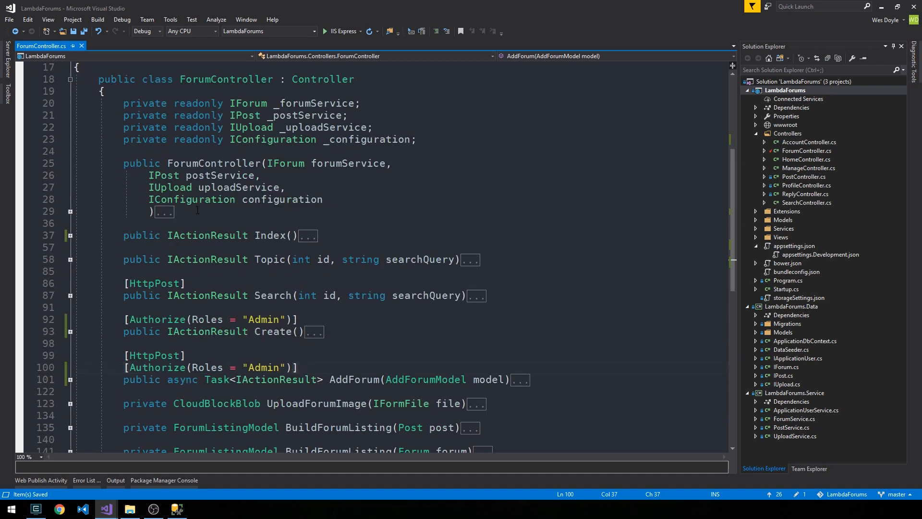
{"action": "scroll", "scroll_direction": "down", "scroll_amount": 3}
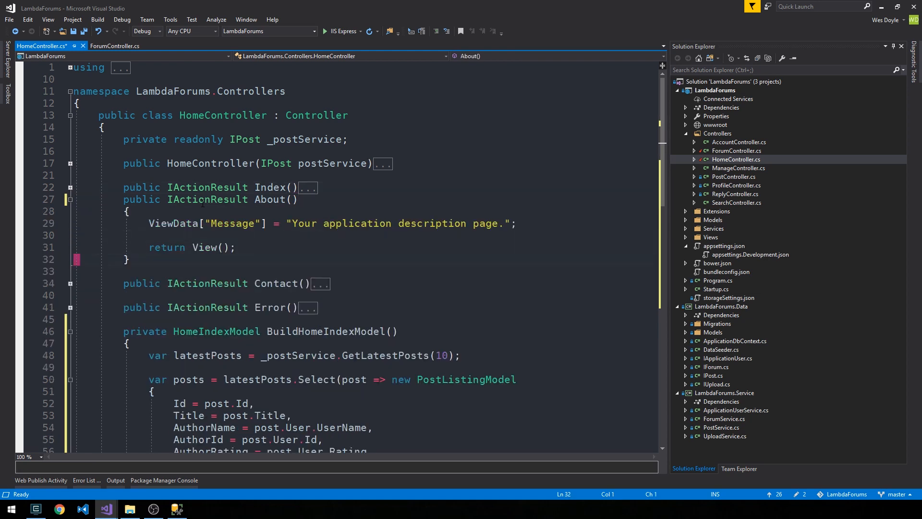
{"action": "mouse_move", "coordinate": [208, 200]}
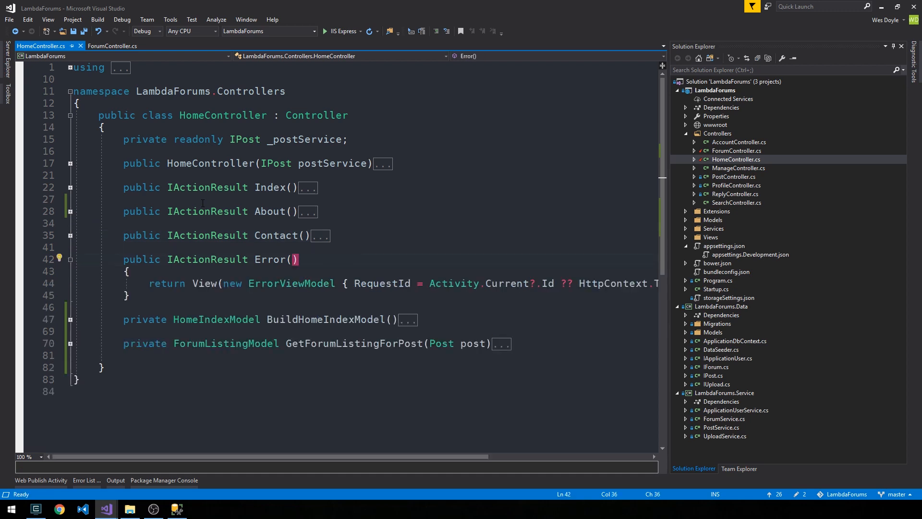
- Review HomeController's About and Error actions unchanged and save the file
{"action": "type", "text": "W"}
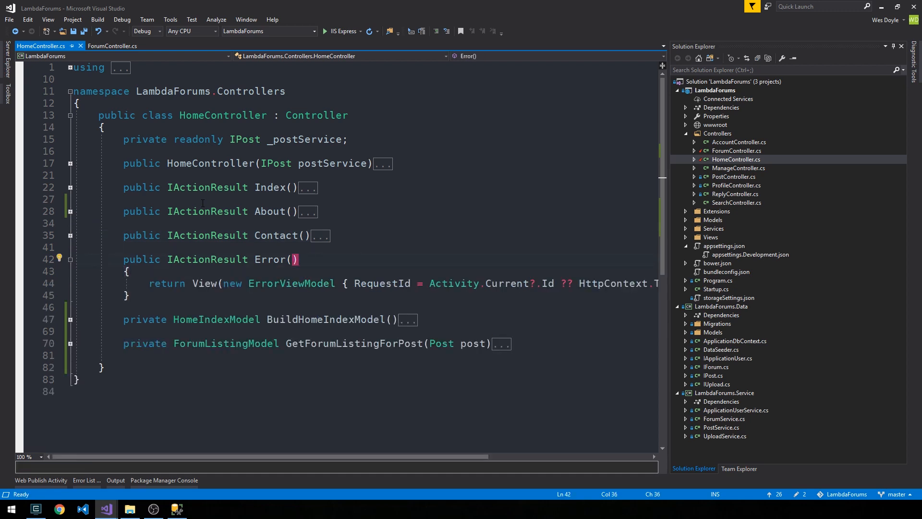
{"action": "left_click", "coordinate": [69, 260]}
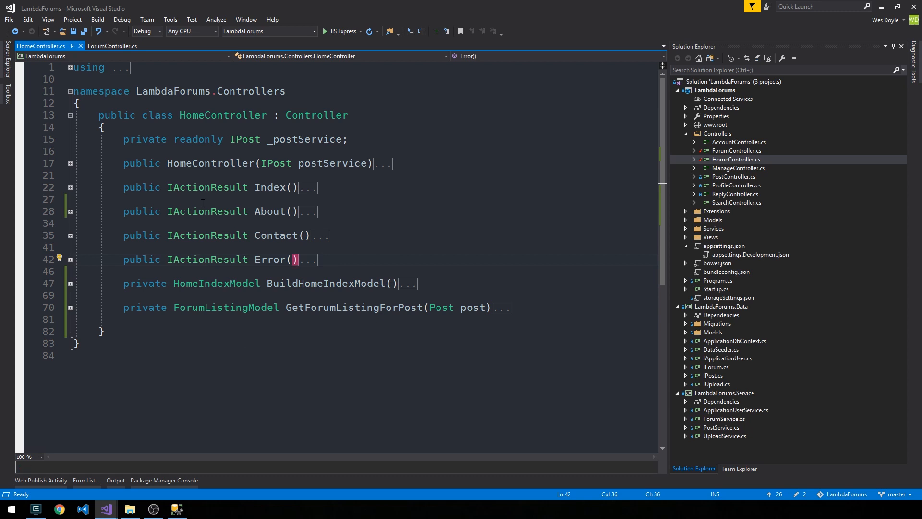
{"action": "key", "text": "ctrl+s"}
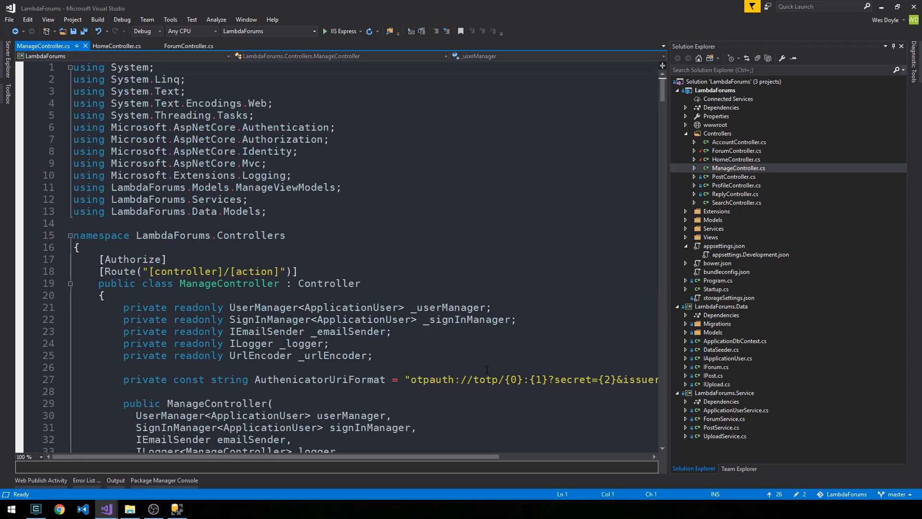
- Add a class-level [Authorize] with the Authorization using to PostController, then load ProfileController
{"action": "left_click", "coordinate": [346, 331]}
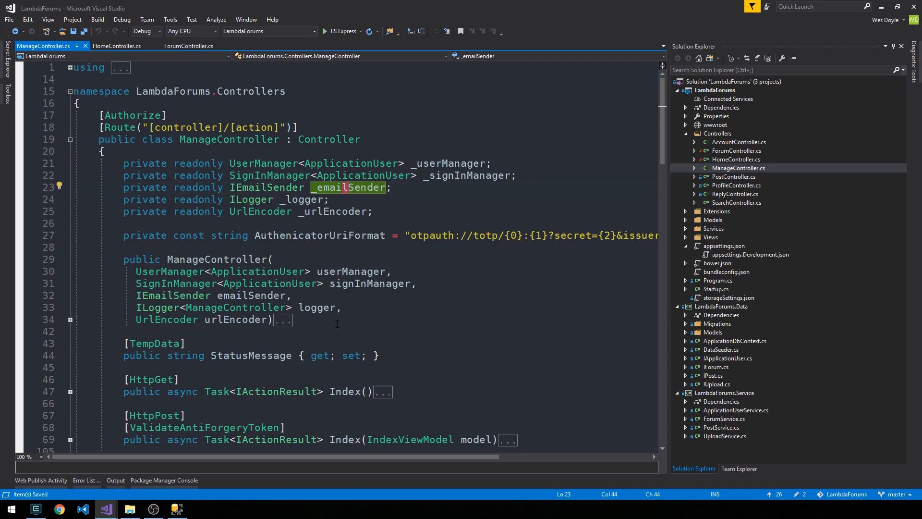
{"action": "scroll", "scroll_direction": "down", "scroll_amount": 3}
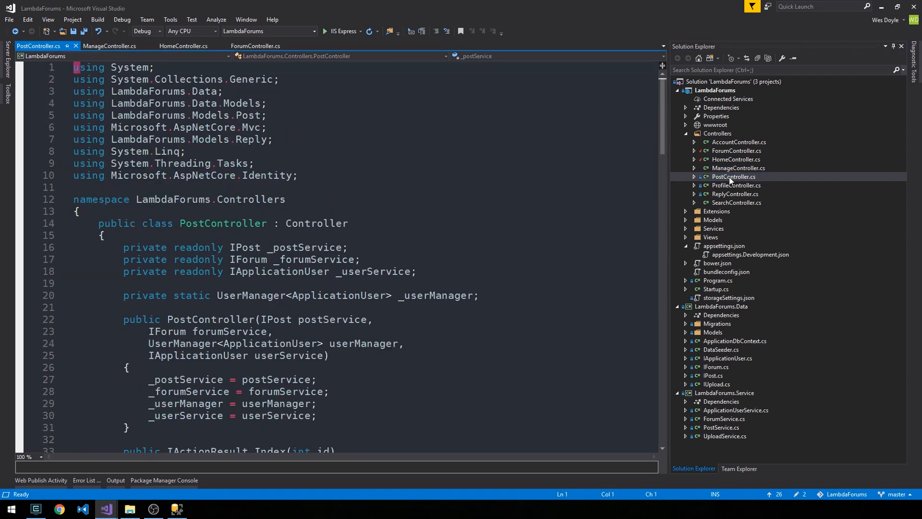
{"action": "left_click", "coordinate": [363, 279]}
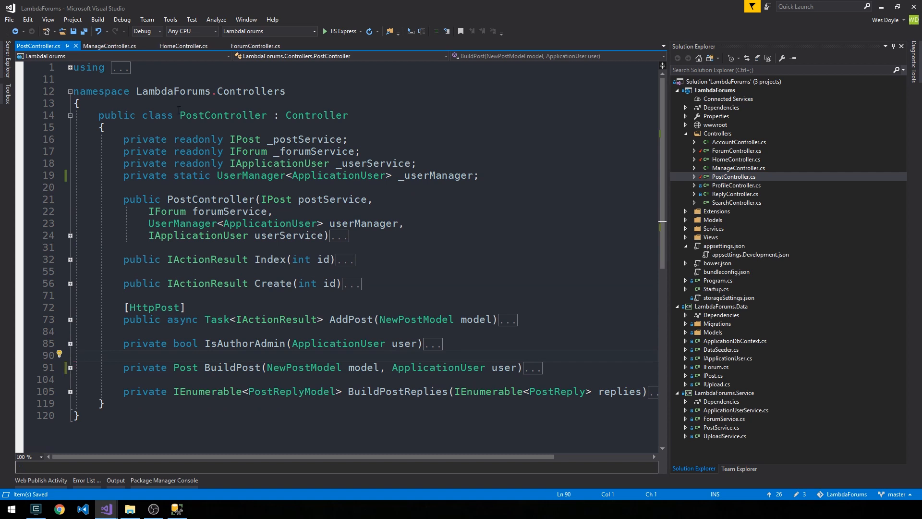
{"action": "left_click", "coordinate": [80, 103]}
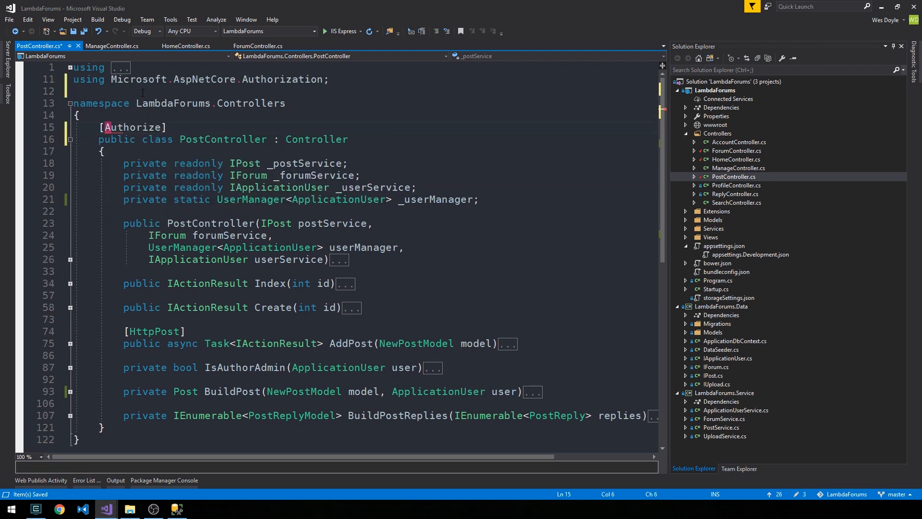
{"action": "left_click", "coordinate": [69, 67]}
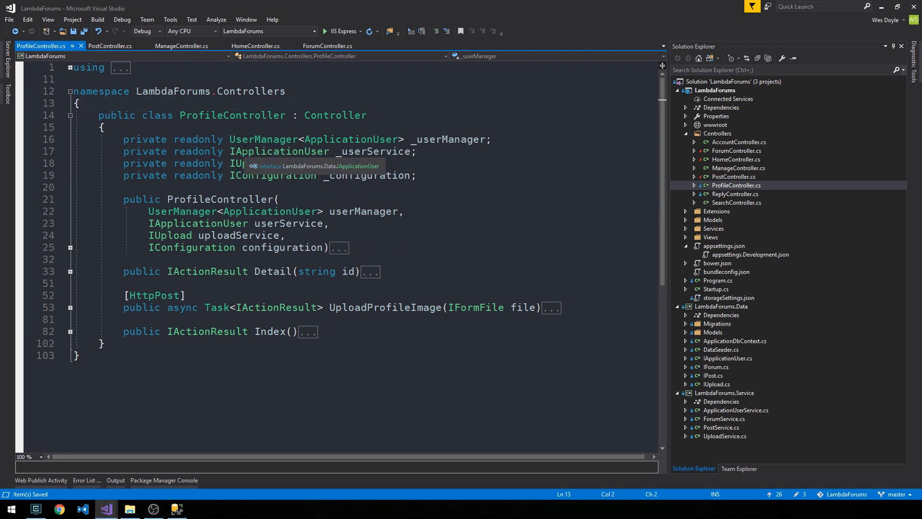
- Add class-level [Authorize] to ProfileController and [Authorize(Roles = "Admin")] above its Index action
{"action": "type", "text": "[]"}
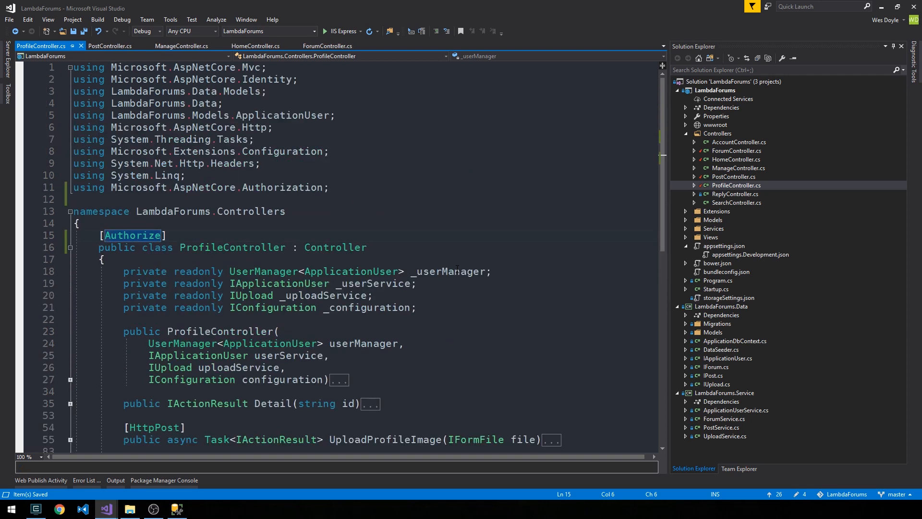
{"action": "left_click", "coordinate": [70, 67]}
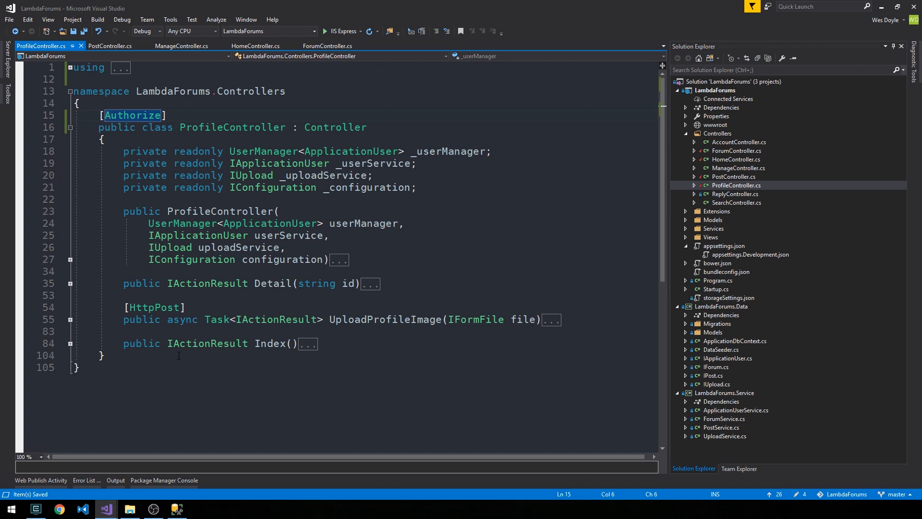
{"action": "left_click", "coordinate": [69, 346]}
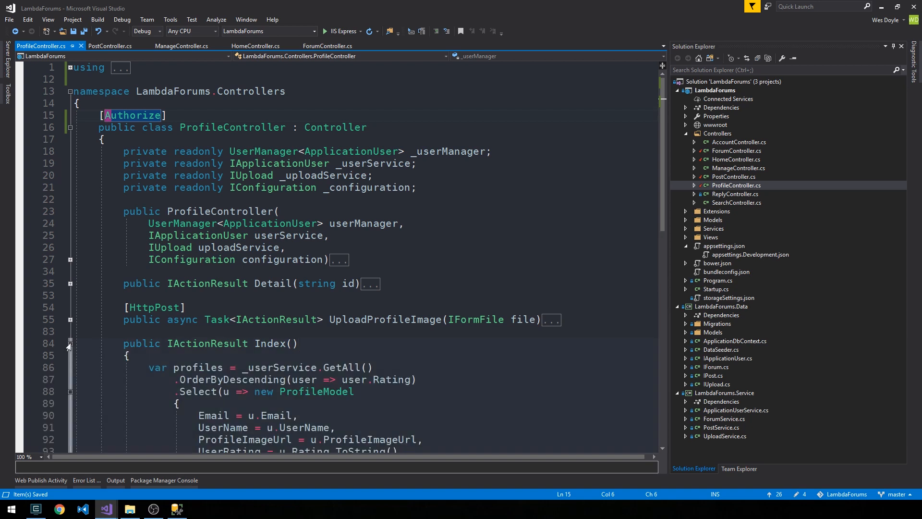
{"action": "left_click", "coordinate": [69, 344]}
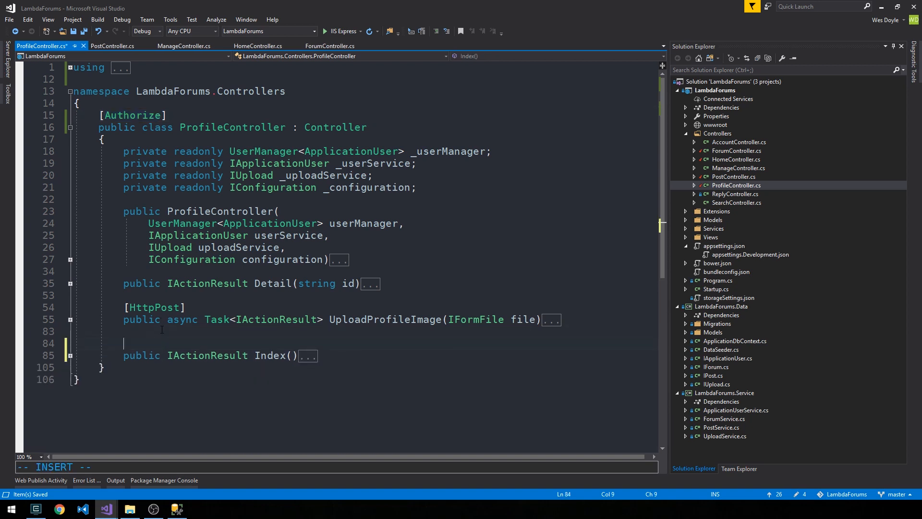
{"action": "type", "text": "[Authorize]"}
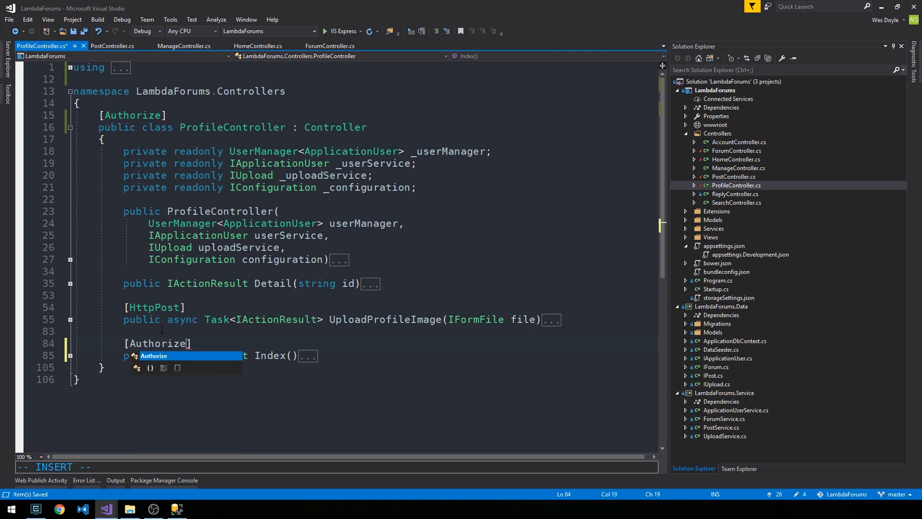
{"action": "type", "text": "(Roles =Ad"}
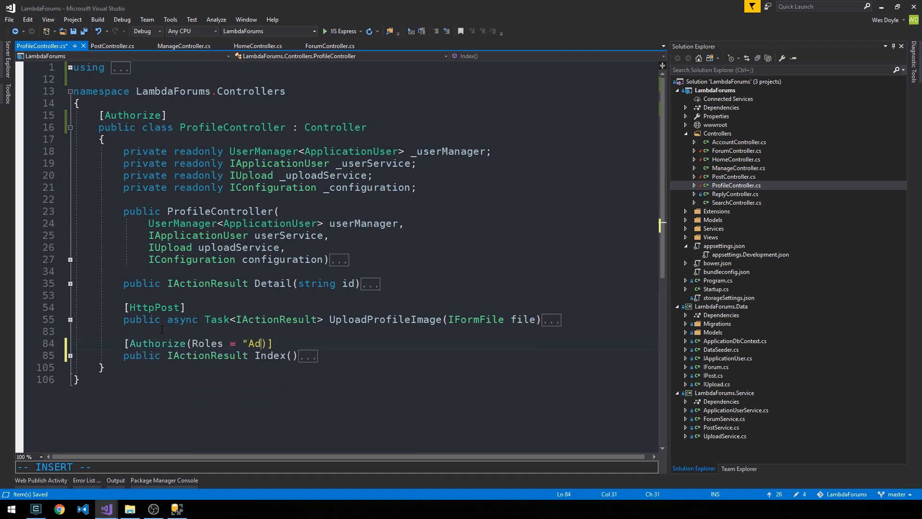
{"action": "type", "text": "min"}
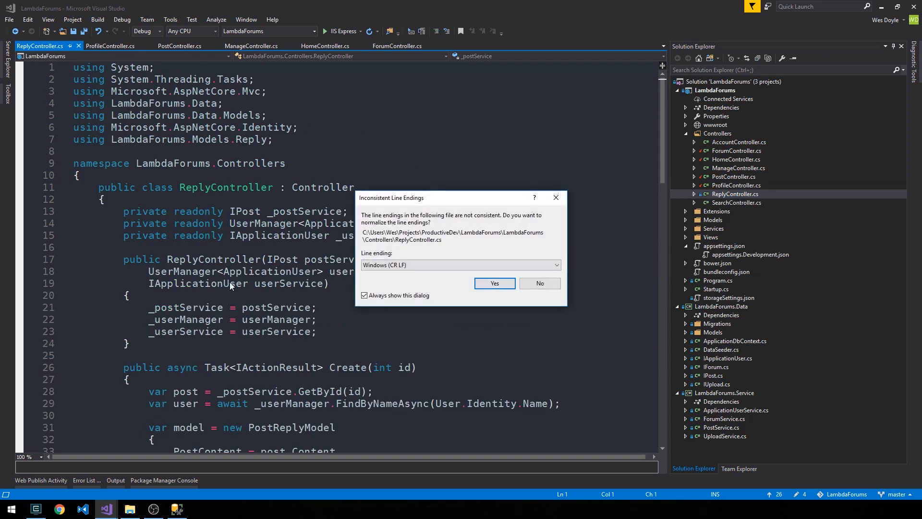
- Normalize ReplyController's line endings and add a class-level [Authorize] with the Authorization using
{"action": "left_click", "coordinate": [494, 283]}
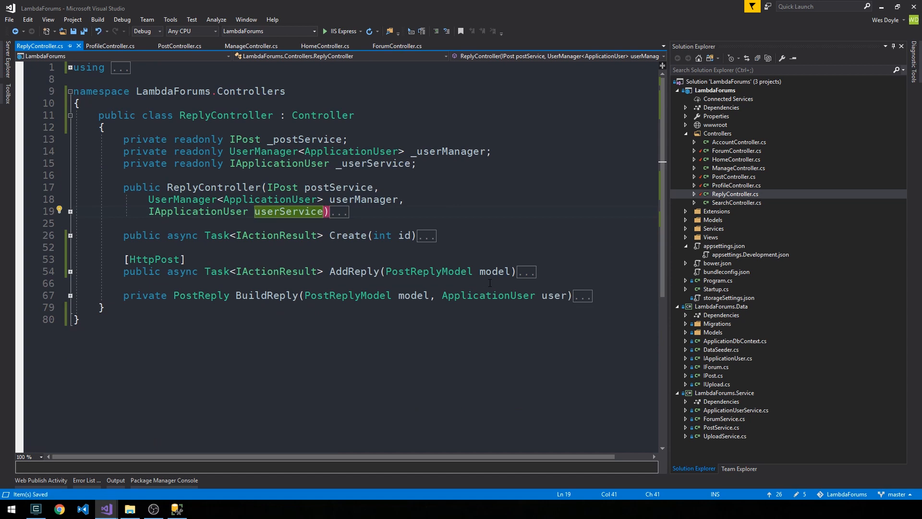
{"action": "left_click", "coordinate": [76, 102]}
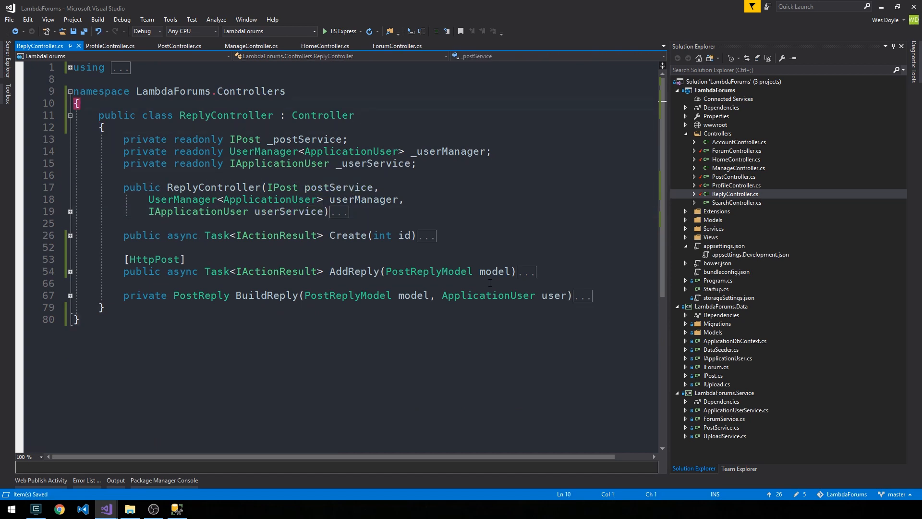
{"action": "type", "text": "[Authjo"}
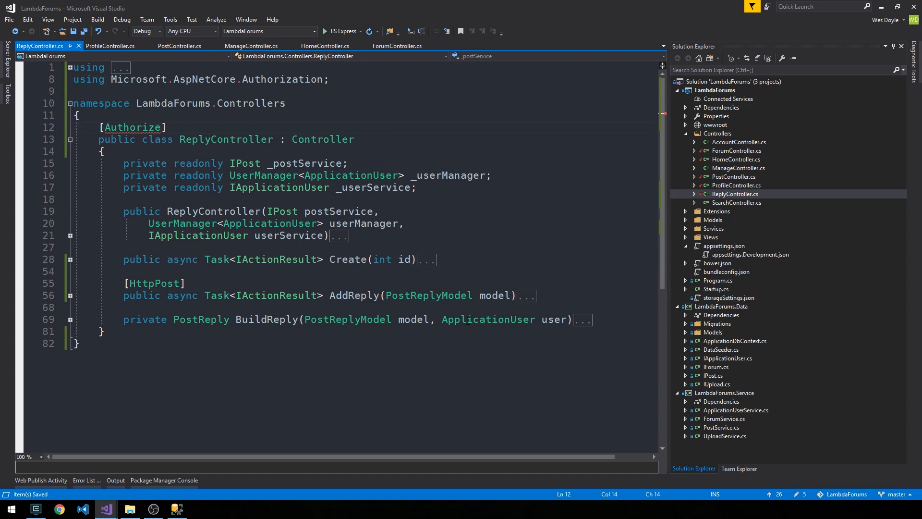
{"action": "left_click", "coordinate": [735, 203]}
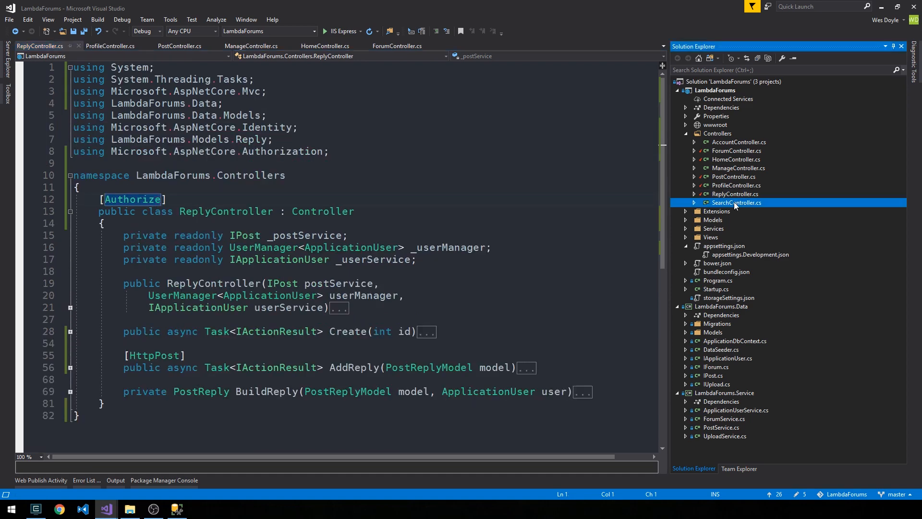
- In SearchController, leave it unauthorized and move the Search action above BuildForumListing, saving
{"action": "double_click", "coordinate": [735, 203]}
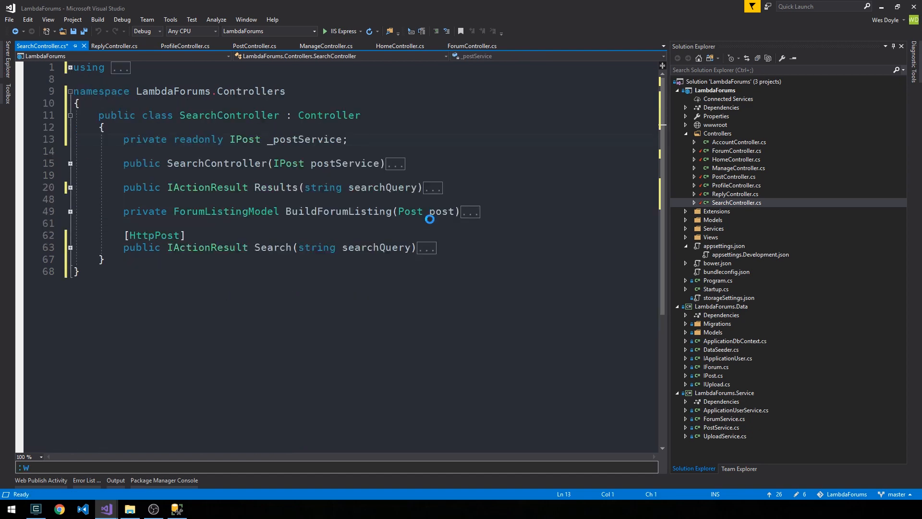
{"action": "key", "text": "ctrl+s"}
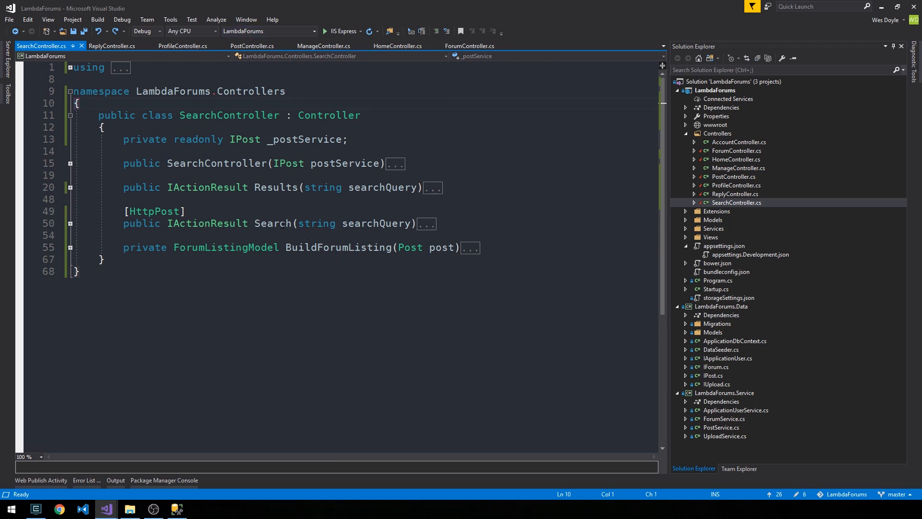
{"action": "key", "text": "ctrl+s"}
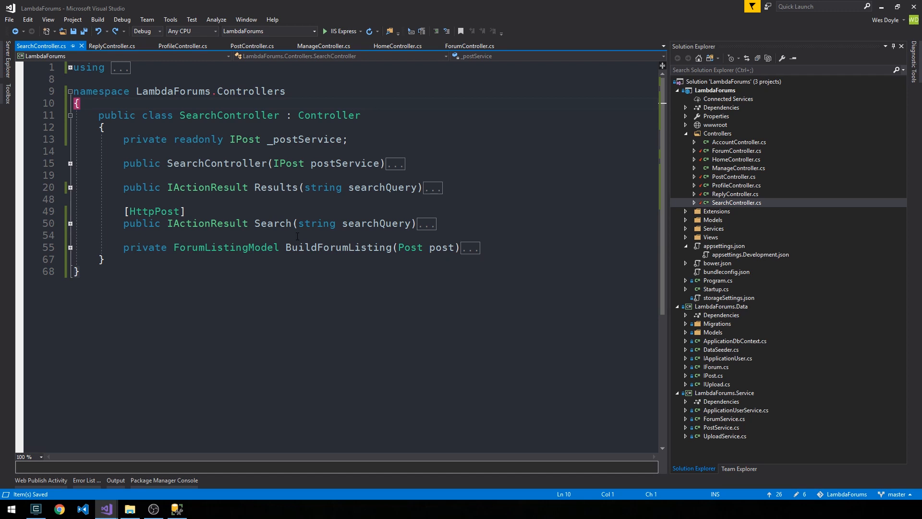
{"action": "mouse_move", "coordinate": [229, 115]}
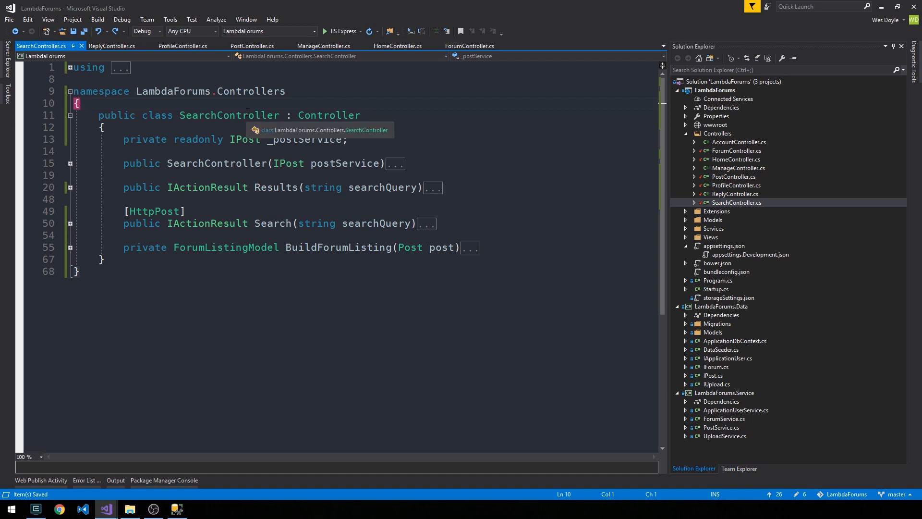
- In Chrome, search 'builder', browse Forums, see a post redirect to login, return to the editor
{"action": "left_click", "coordinate": [340, 30]}
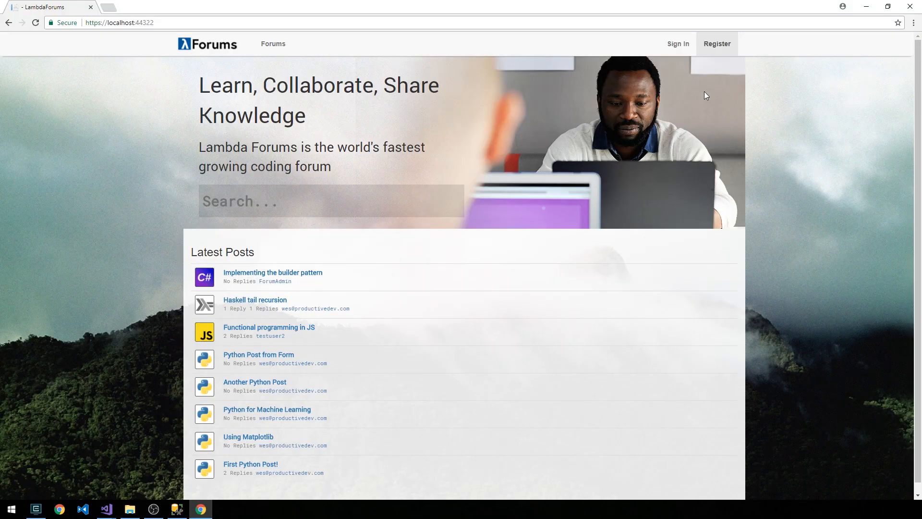
{"action": "mouse_move", "coordinate": [298, 339]}
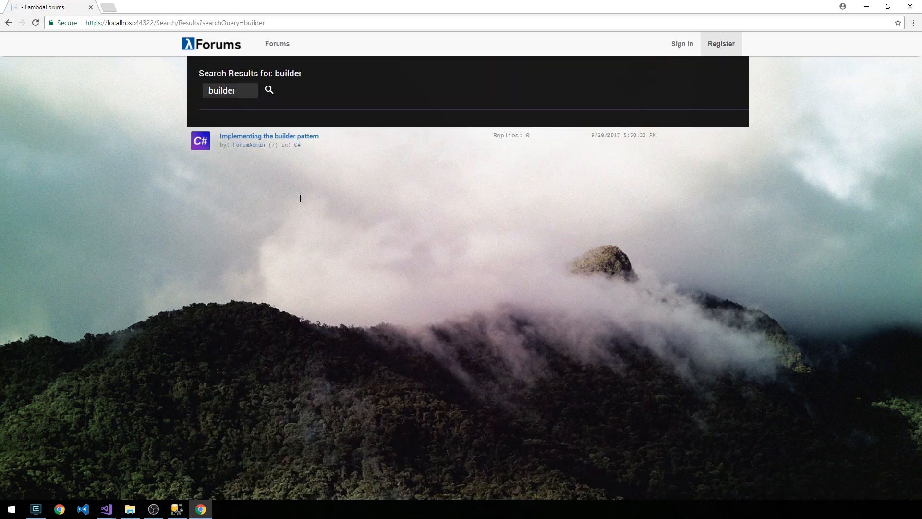
{"action": "mouse_move", "coordinate": [408, 289]}
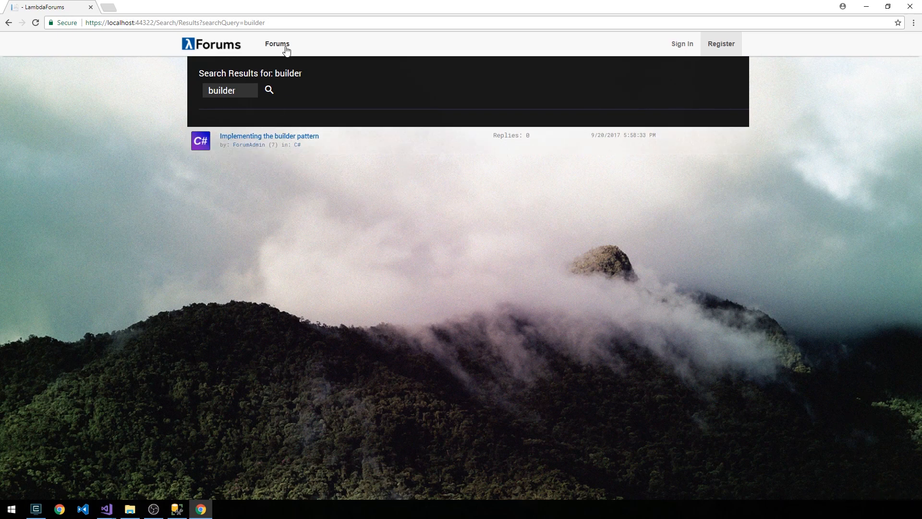
{"action": "left_click", "coordinate": [277, 43]}
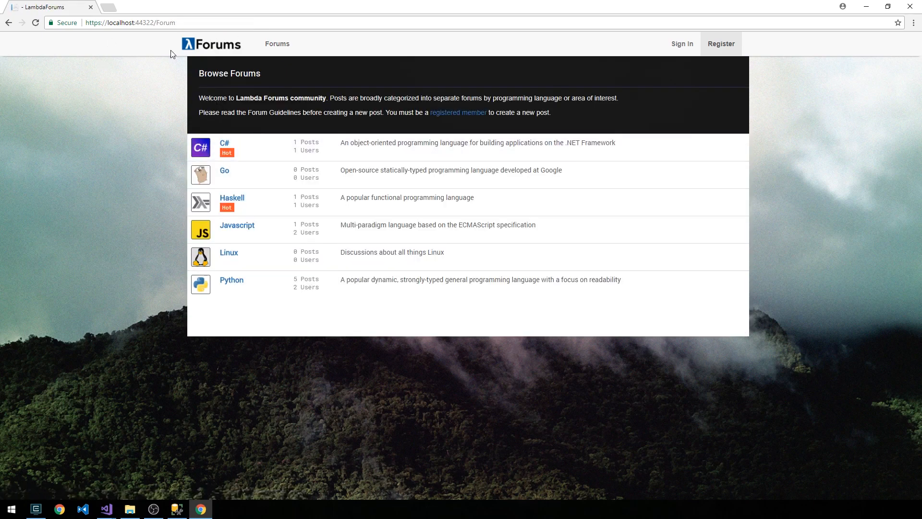
{"action": "left_click", "coordinate": [225, 143]}
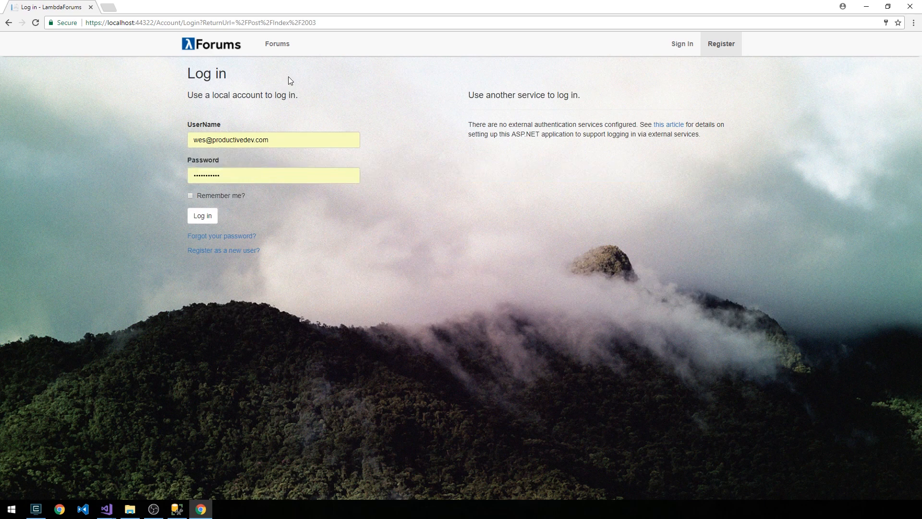
{"action": "mouse_move", "coordinate": [238, 89]}
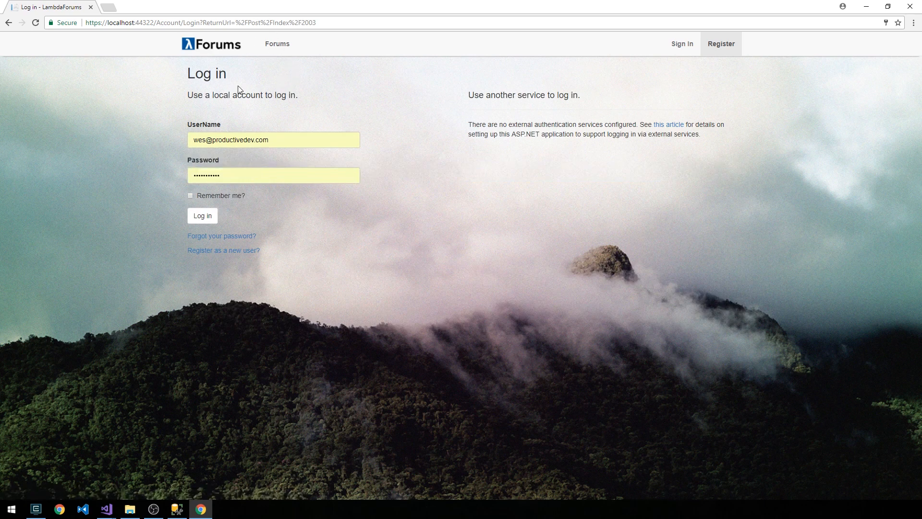
{"action": "mouse_move", "coordinate": [174, 91]}
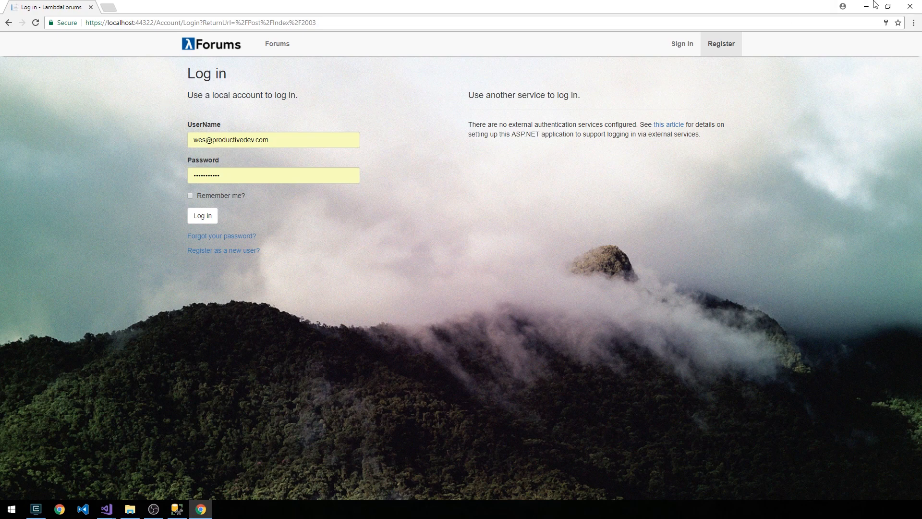
{"action": "left_click", "coordinate": [105, 509]}
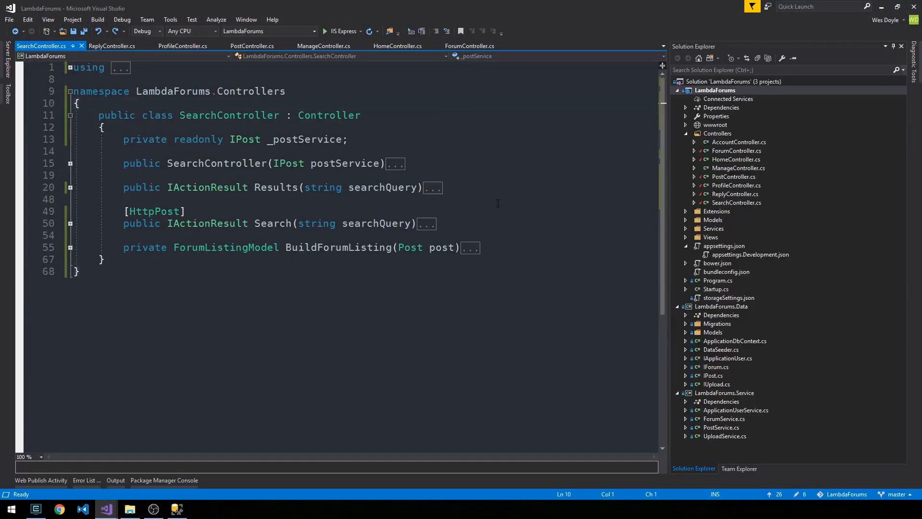
- Replace PostController's class-level [Authorize] with attributes on Create and AddPost, and save
{"action": "left_click", "coordinate": [252, 46]}
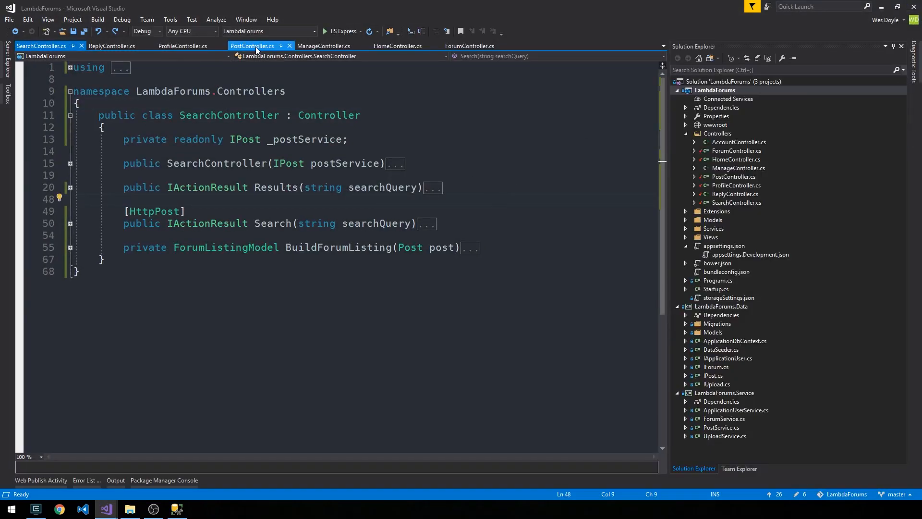
{"action": "left_click", "coordinate": [253, 46]}
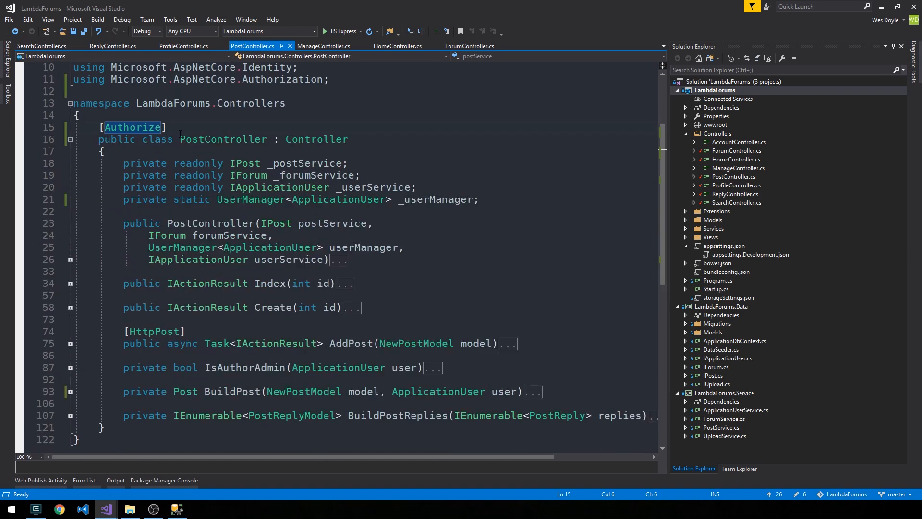
{"action": "scroll", "scroll_direction": "up", "scroll_amount": 3}
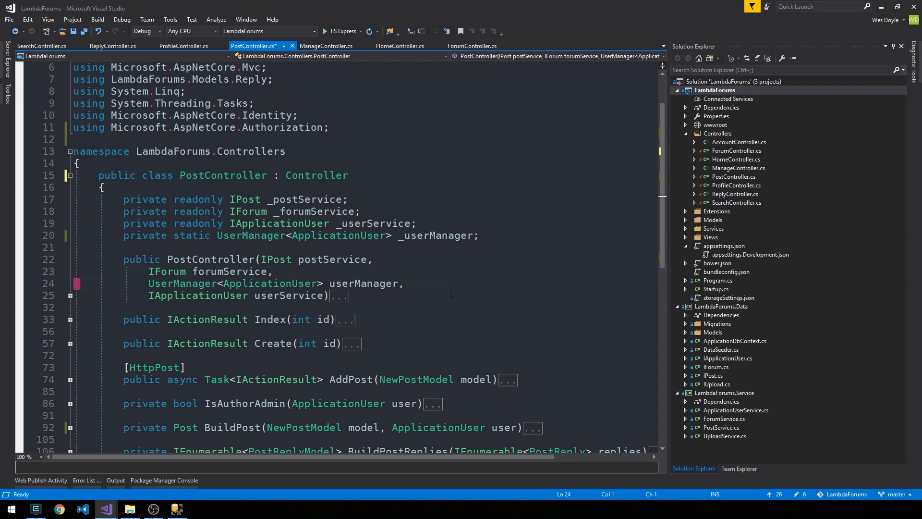
{"action": "left_click", "coordinate": [235, 319]}
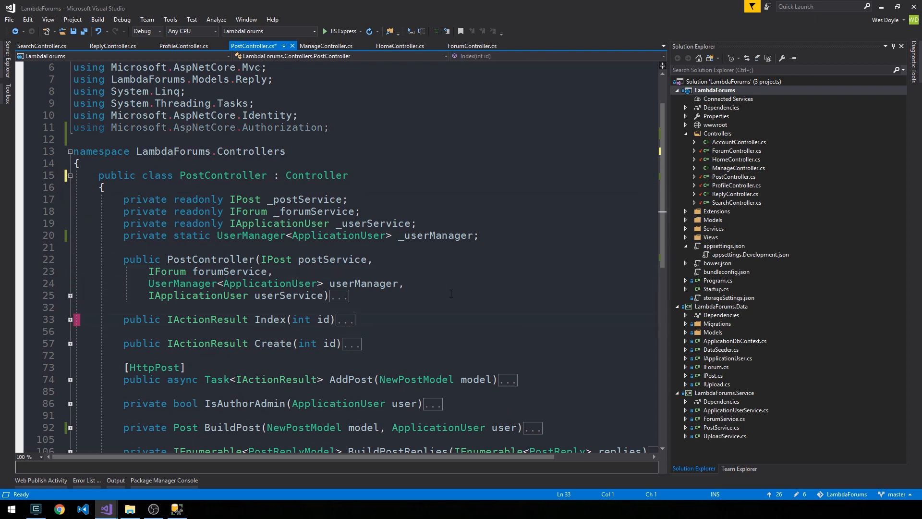
{"action": "scroll", "scroll_direction": "down", "scroll_amount": 3}
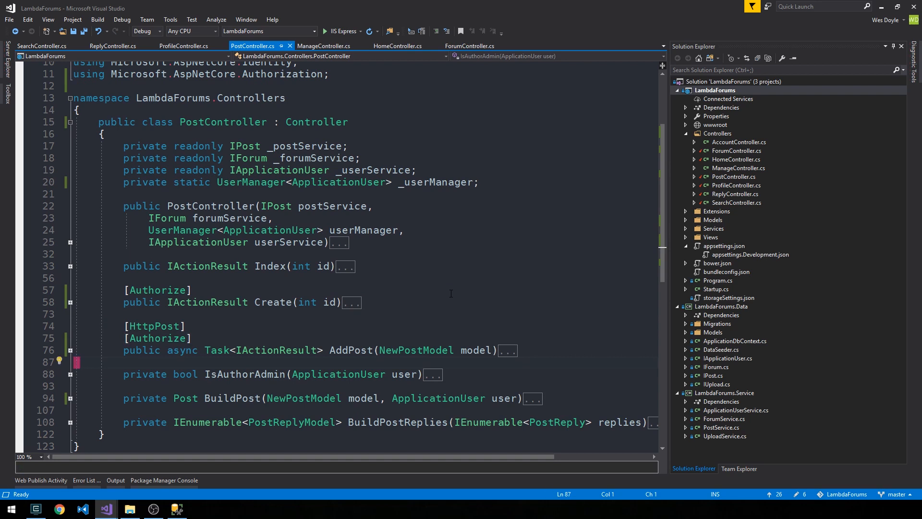
{"action": "key", "text": "ctrl+s"}
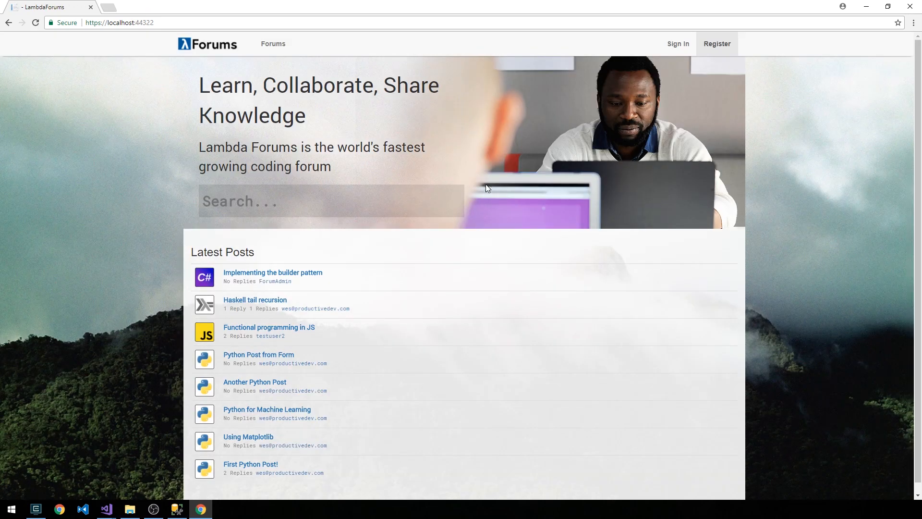
{"action": "mouse_move", "coordinate": [493, 128]}
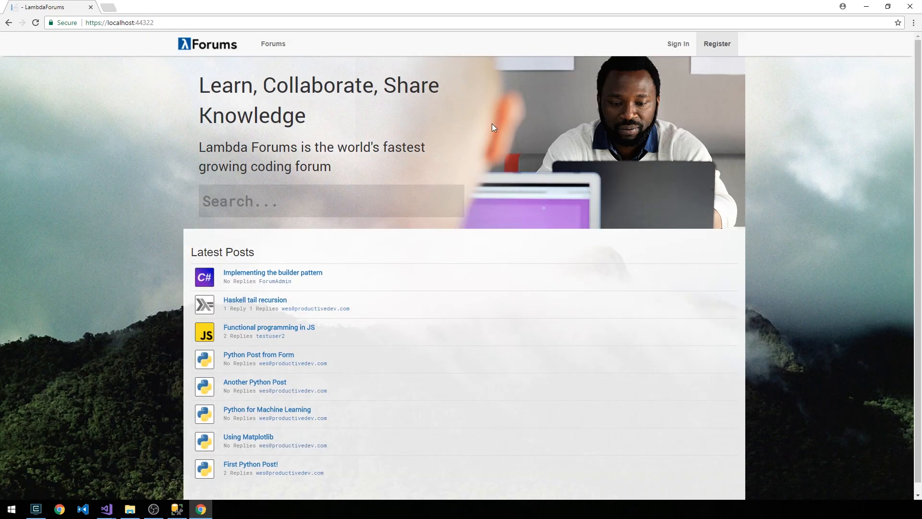
- Sign in and request /Profile/Index to see the Access Denied page with a raw ViewData["Title"] heading
{"action": "left_click", "coordinate": [272, 272]}
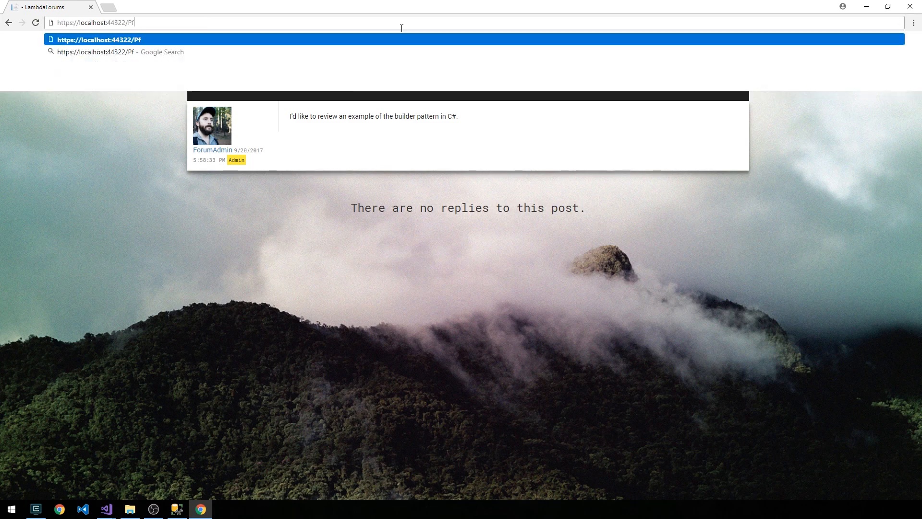
{"action": "type", "text": "rofile%2FIndex"}
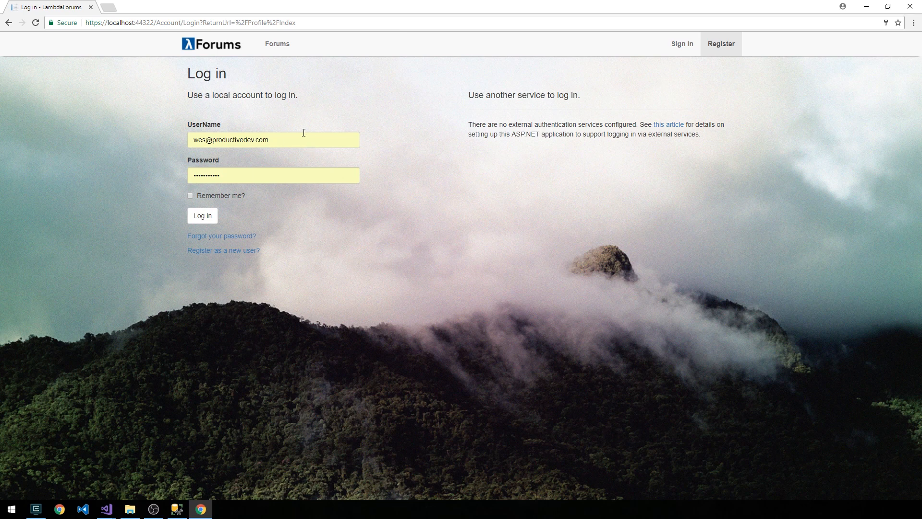
{"action": "left_click", "coordinate": [202, 215]}
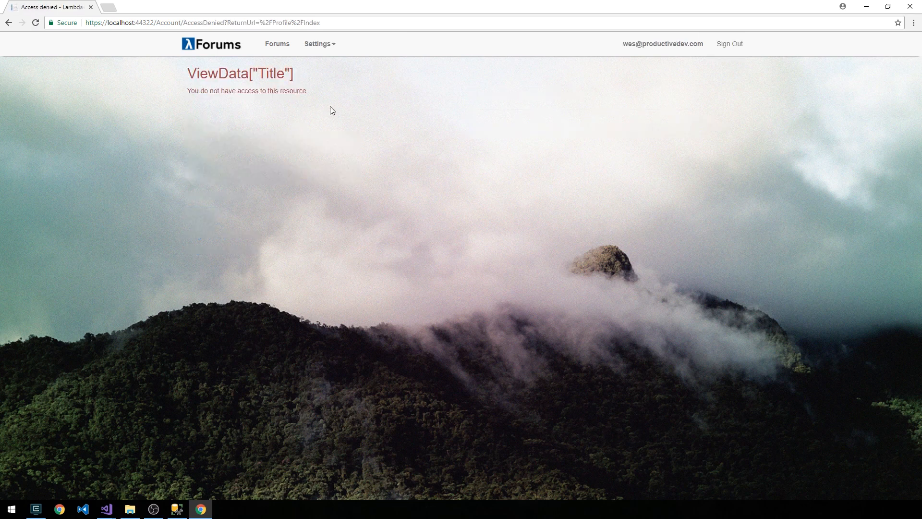
{"action": "mouse_move", "coordinate": [215, 123]}
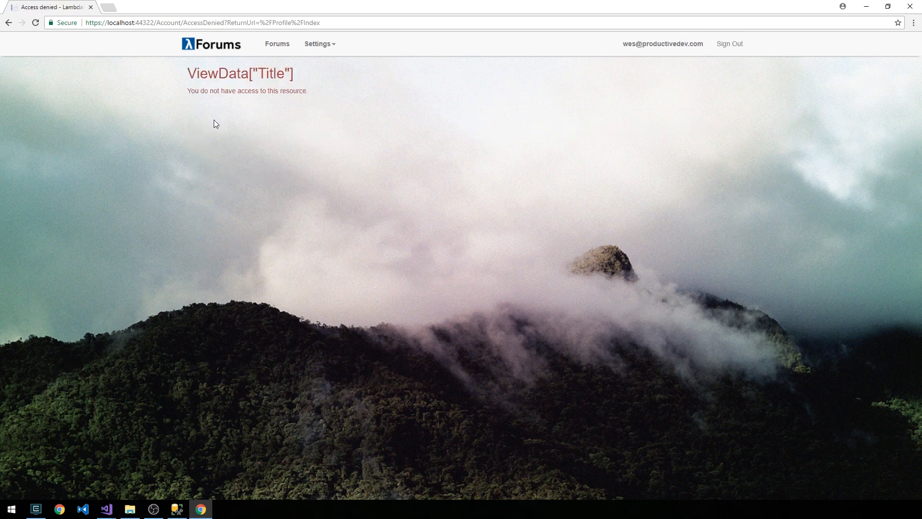
{"action": "mouse_move", "coordinate": [298, 76]}
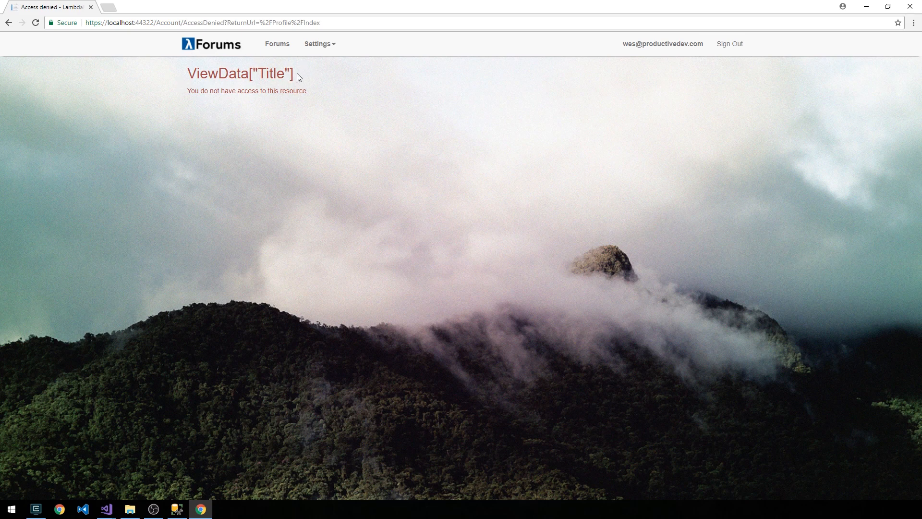
{"action": "mouse_move", "coordinate": [240, 77]}
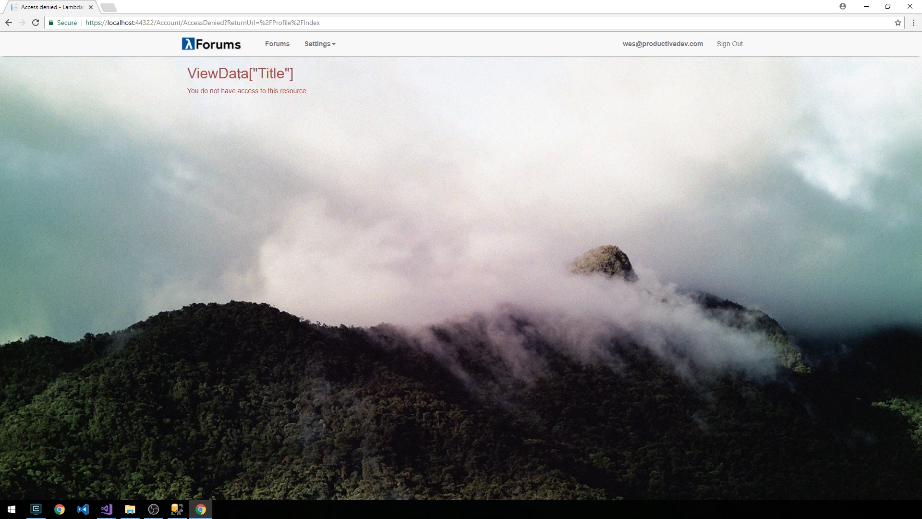
{"action": "mouse_move", "coordinate": [185, 117]}
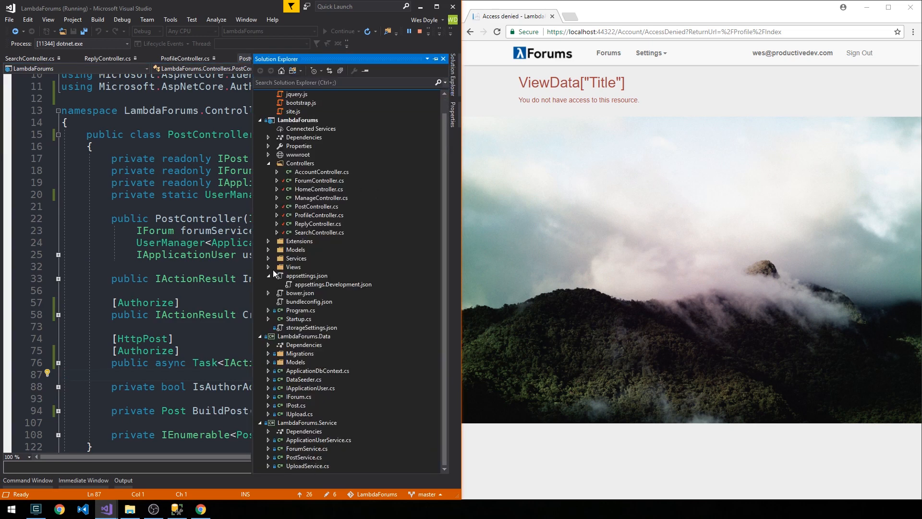
- Open Views/Account/AccessDenied.cshtml and replace the ViewData block with a plain Access Denied heading, saving
{"action": "left_click", "coordinate": [277, 267]}
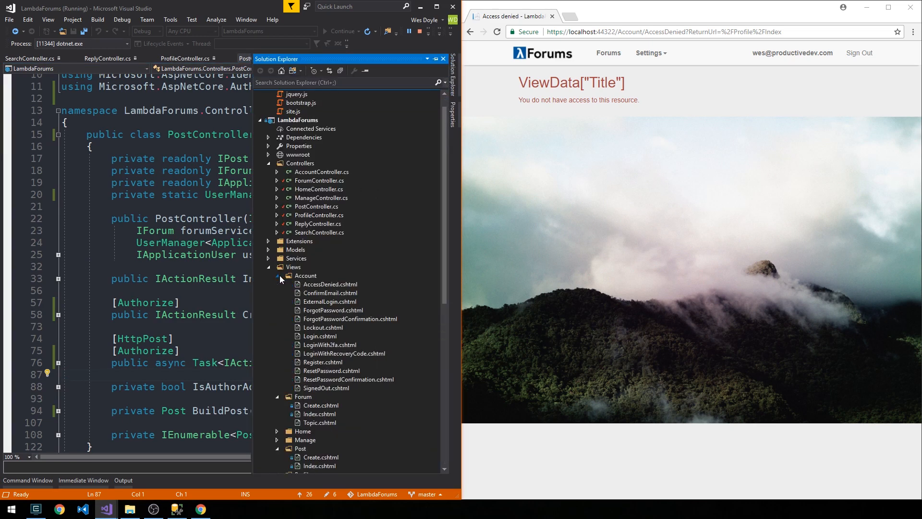
{"action": "double_click", "coordinate": [330, 285]}
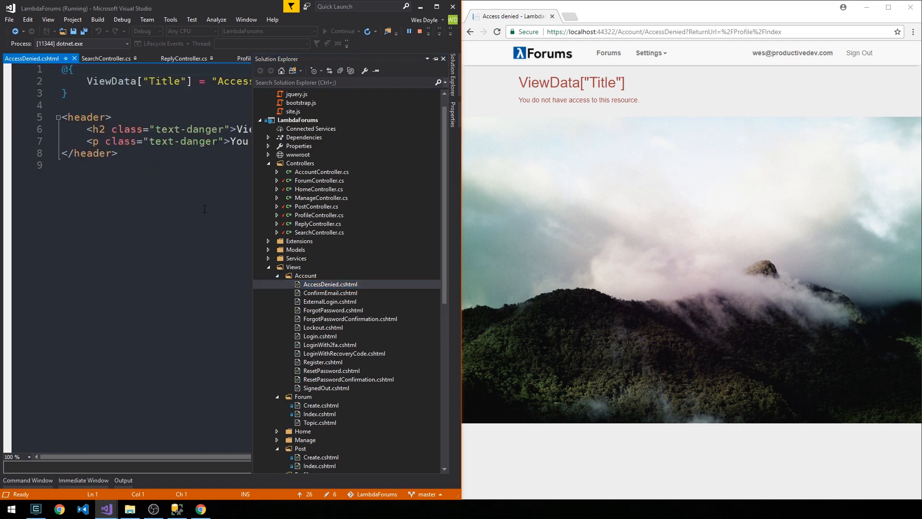
{"action": "left_click", "coordinate": [443, 58]}
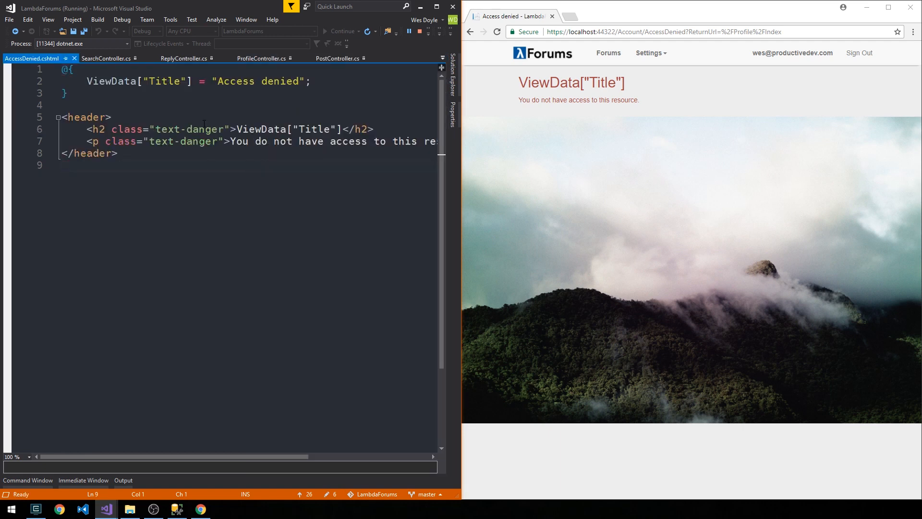
{"action": "left_click", "coordinate": [66, 93]}
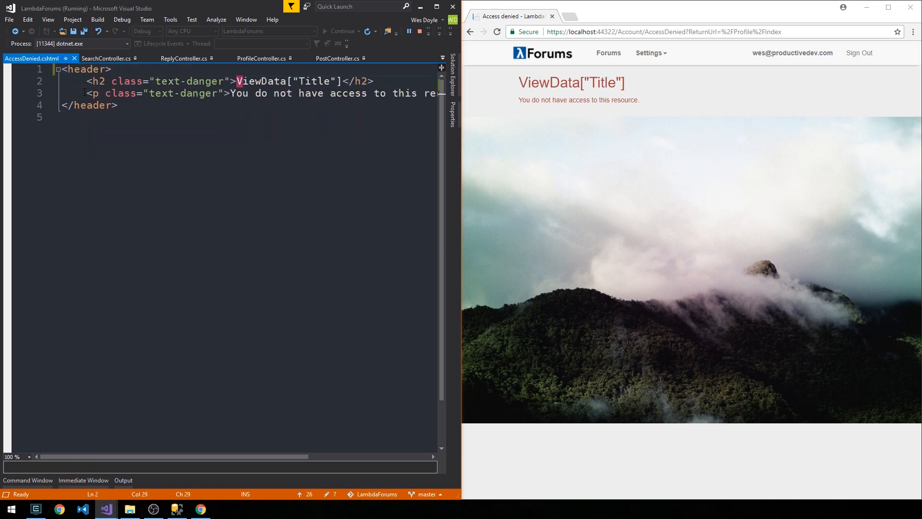
{"action": "type", "text": "@"}
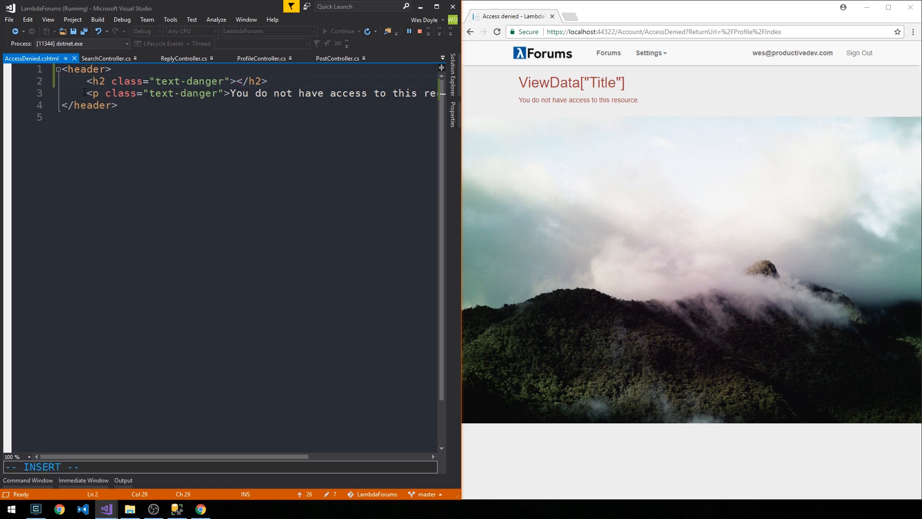
{"action": "key", "text": "ctrl+s"}
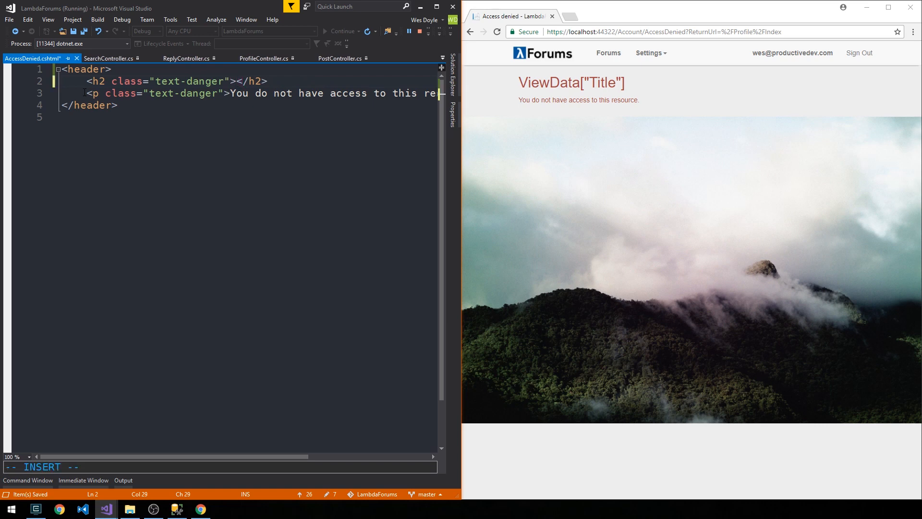
- Complete the Access Denied heading and wrap the content in a div class="body-content"
{"action": "type", "text": "Access Denied"}
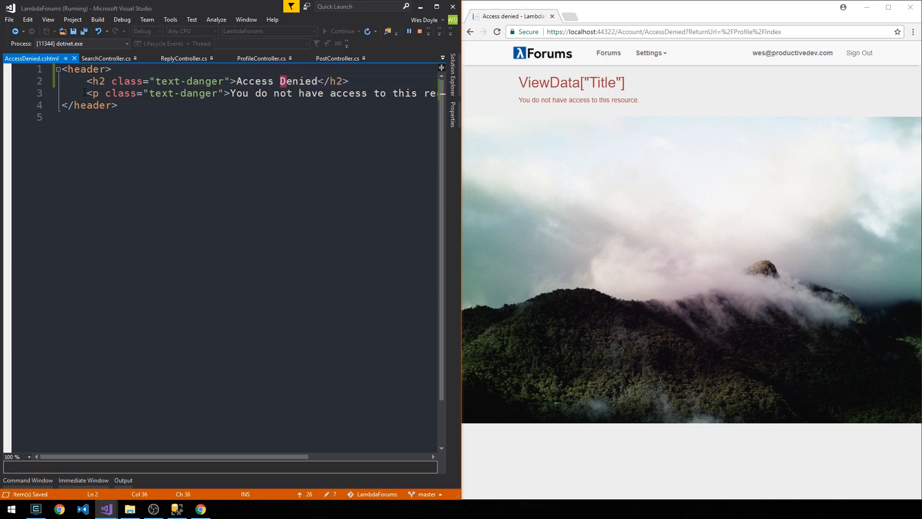
{"action": "left_click", "coordinate": [95, 81]}
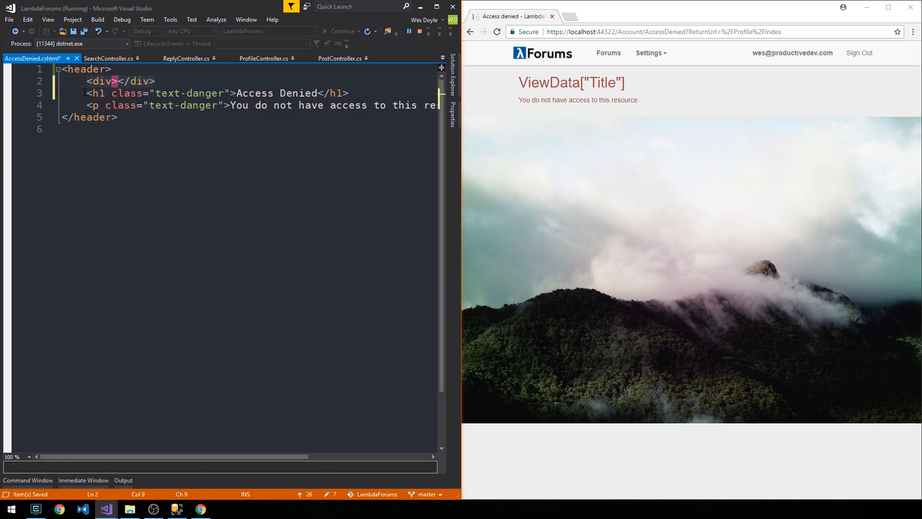
{"action": "type", "text": "class=\"body-content bod"}
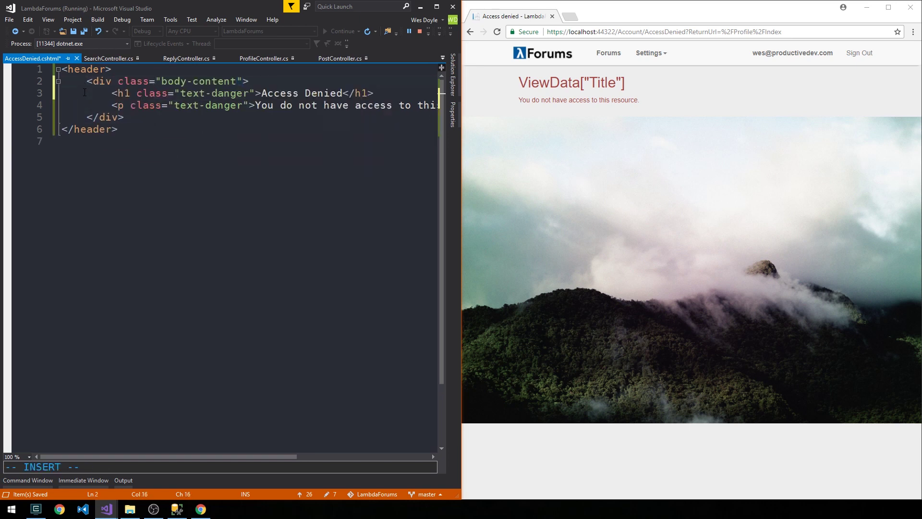
{"action": "type", "text": "conten"}
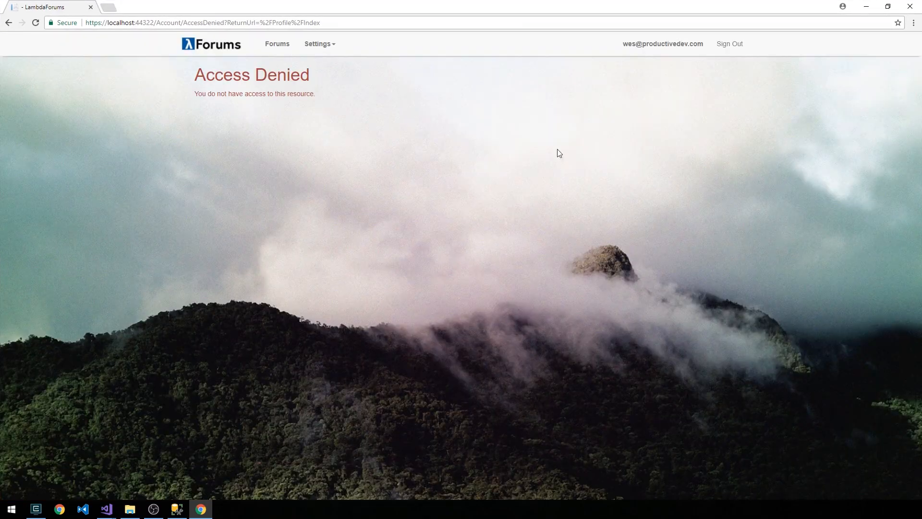
{"action": "mouse_move", "coordinate": [368, 4]}
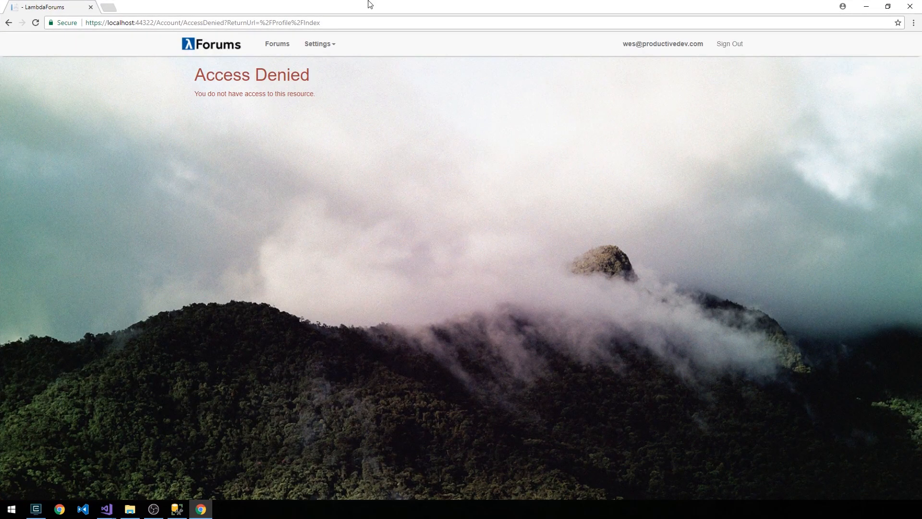
{"action": "mouse_move", "coordinate": [250, 153]}
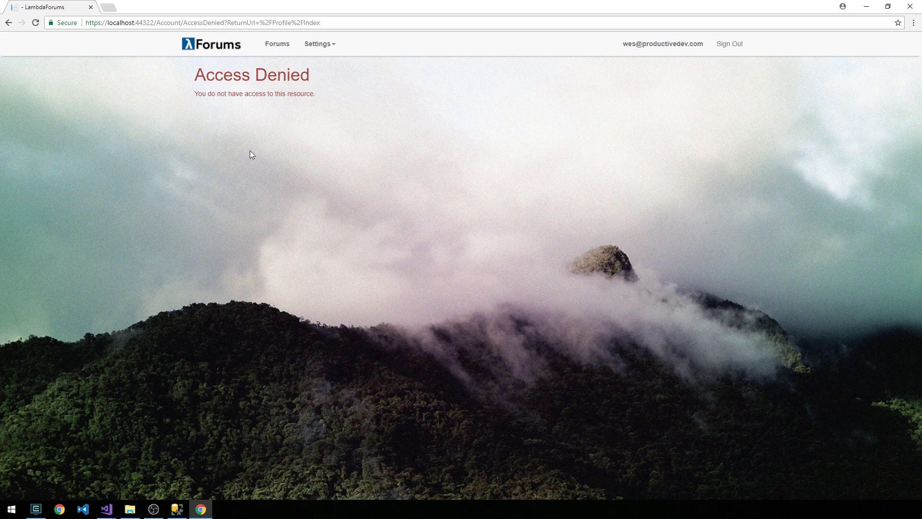
{"action": "mouse_move", "coordinate": [312, 132]}
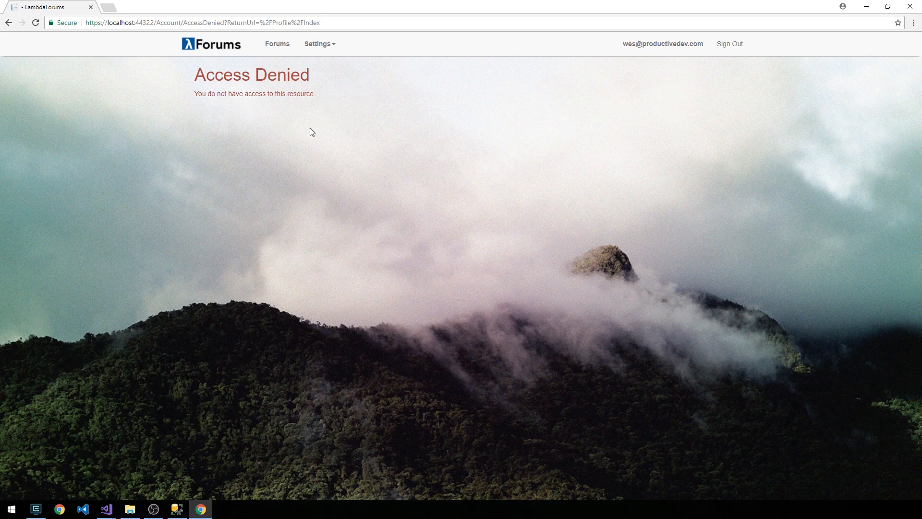
{"action": "mouse_move", "coordinate": [700, 379]}
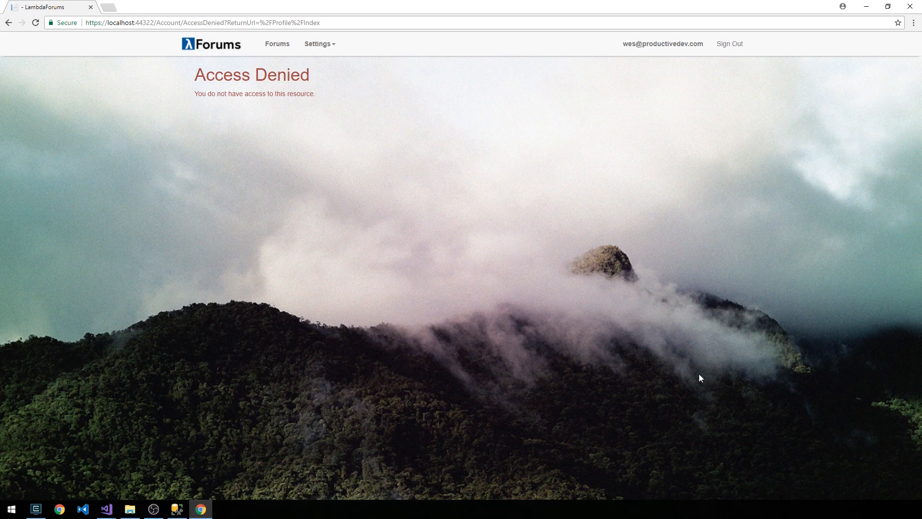
{"action": "mouse_move", "coordinate": [313, 127]}
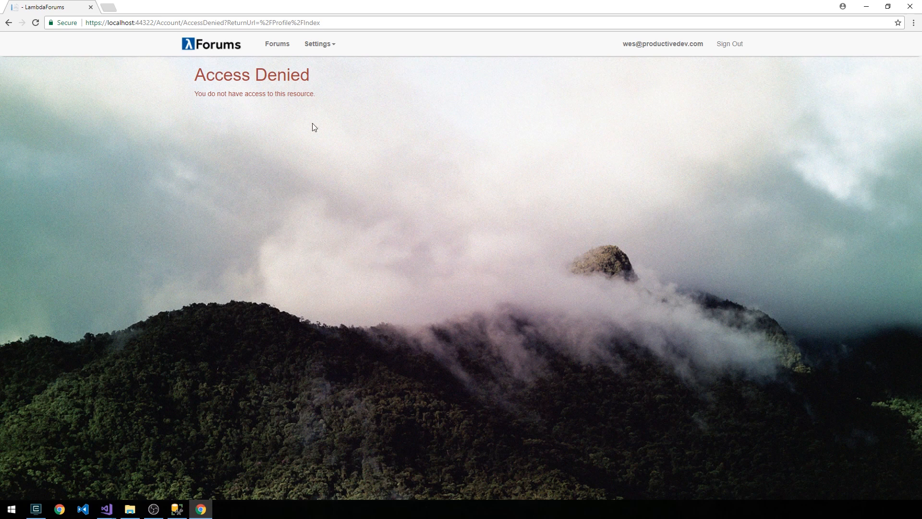
{"action": "mouse_move", "coordinate": [356, 138]}
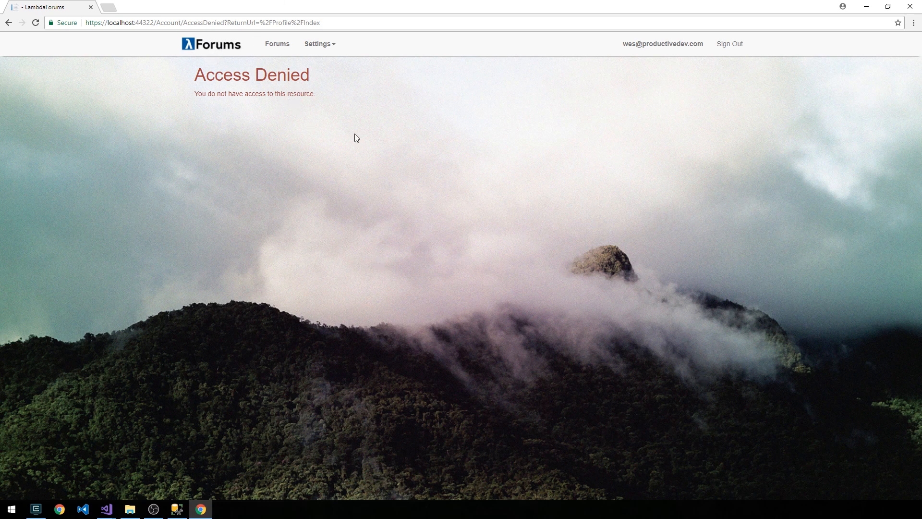
- Sign out, then log in with the suggested forum admin credentials
{"action": "left_click", "coordinate": [729, 43]}
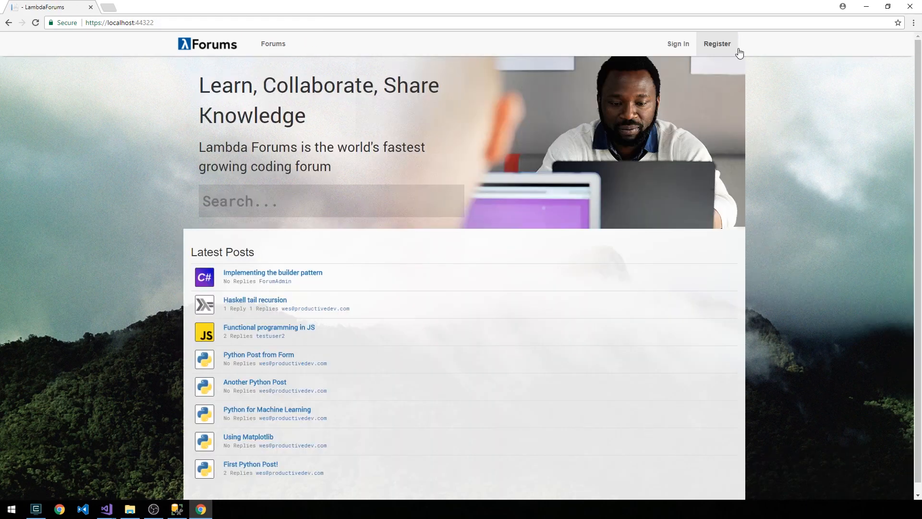
{"action": "left_click", "coordinate": [677, 43]}
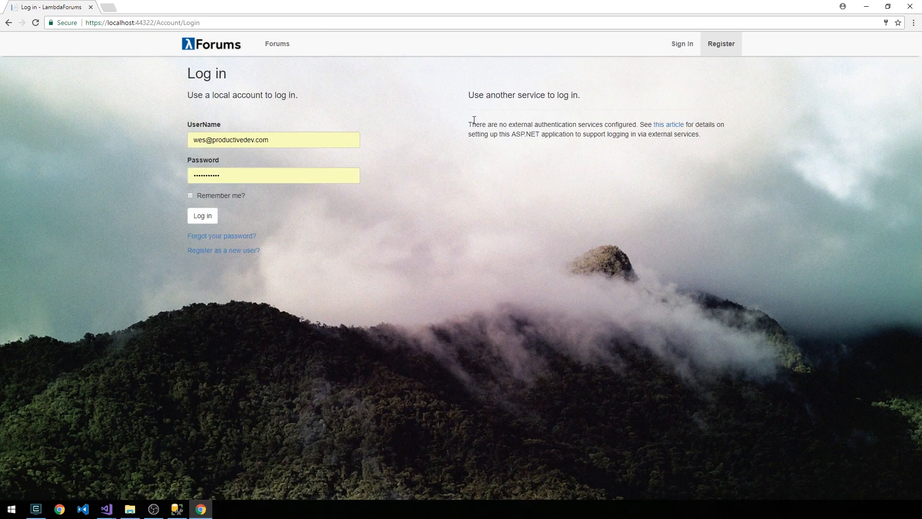
{"action": "type", "text": "foru"}
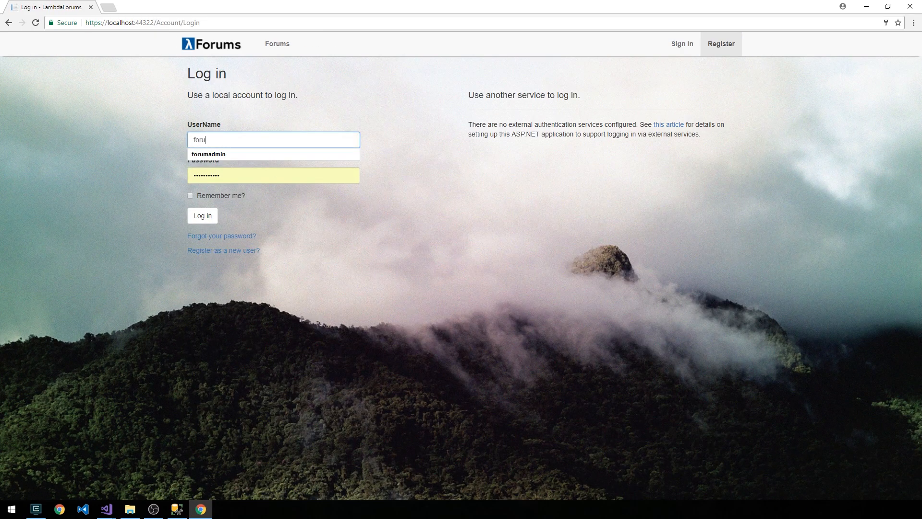
{"action": "left_click", "coordinate": [208, 153]}
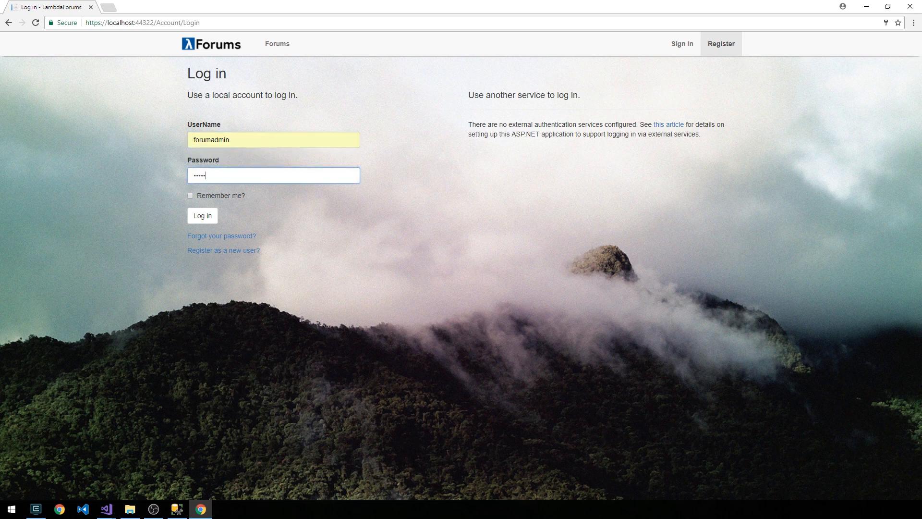
{"action": "left_click", "coordinate": [202, 215]}
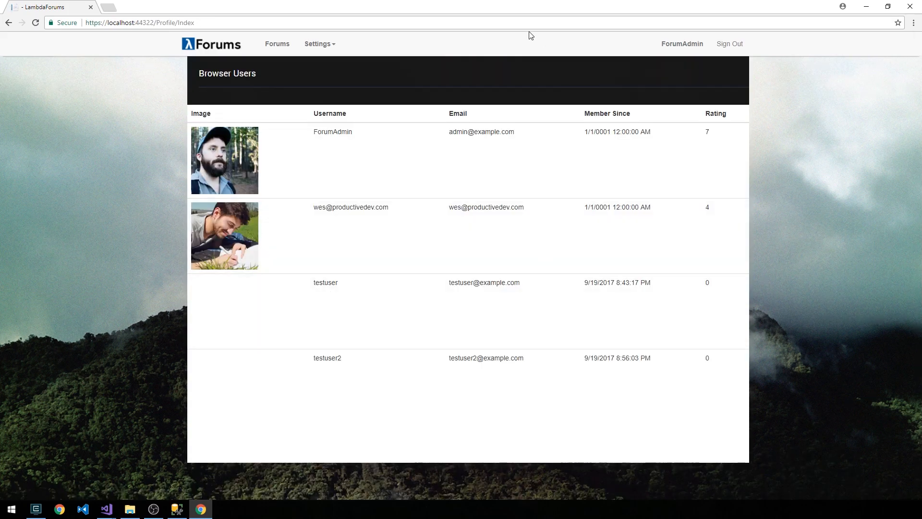
{"action": "mouse_move", "coordinate": [27, 60]}
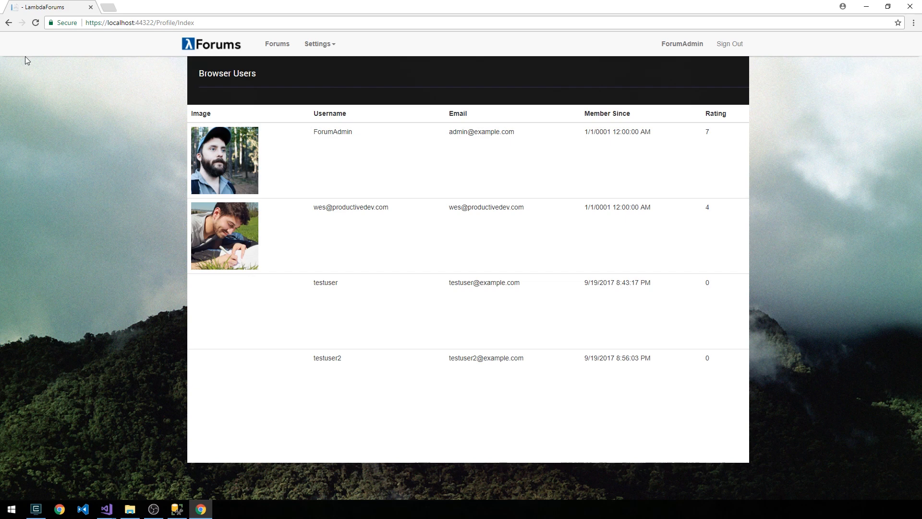
{"action": "mouse_move", "coordinate": [266, 242]}
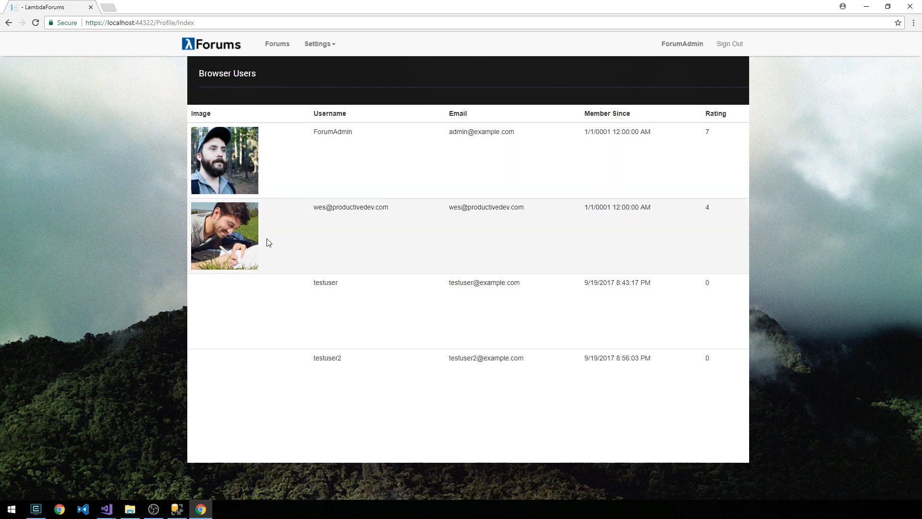
{"action": "mouse_move", "coordinate": [302, 205]}
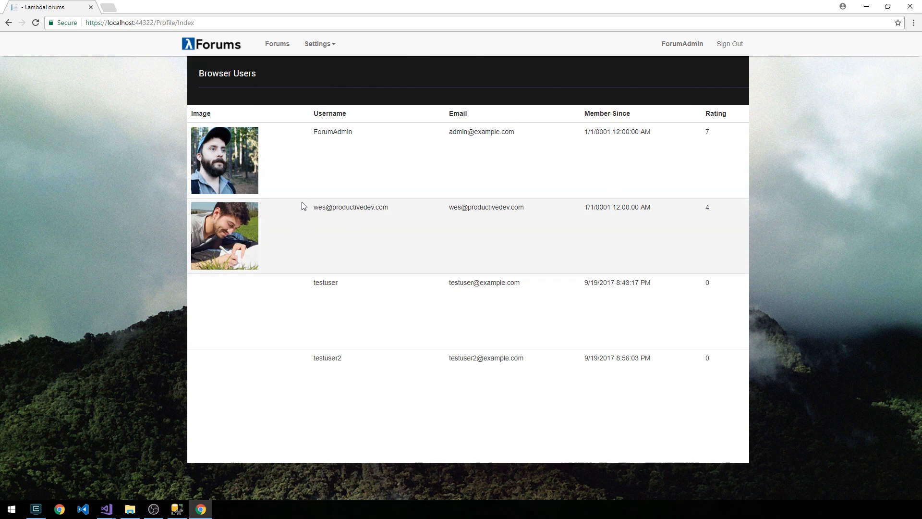